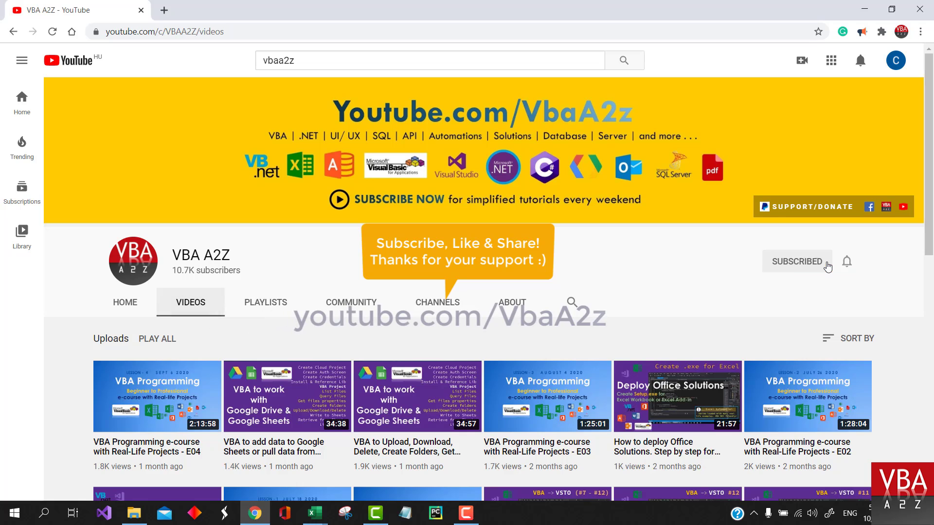
- Pick October 14, 2020 from the Date Y calendar so the field reads 10/14/2020
left_click(847, 262)
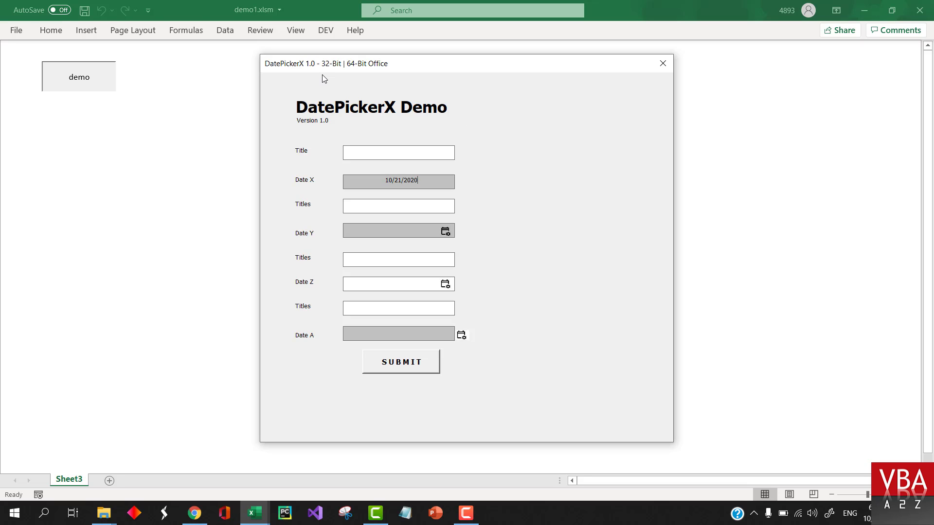
mouse_move(524, 201)
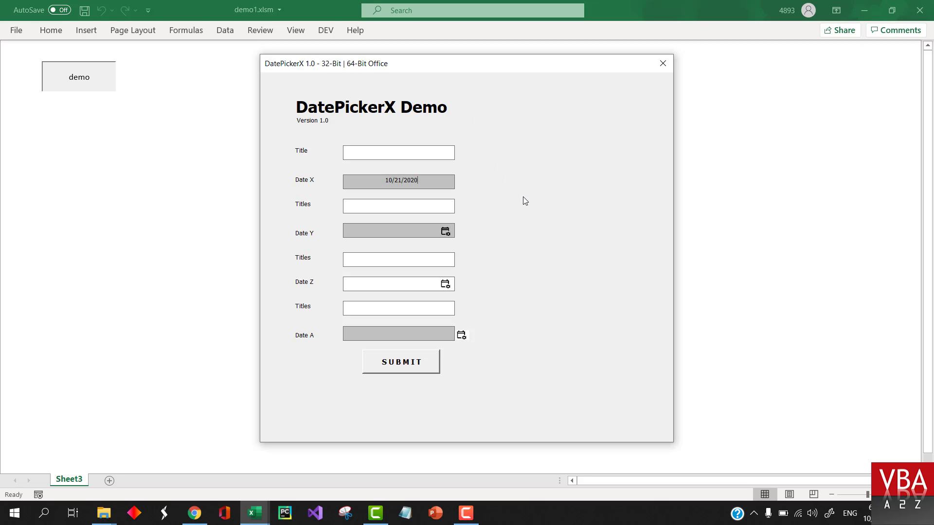
left_click(445, 231)
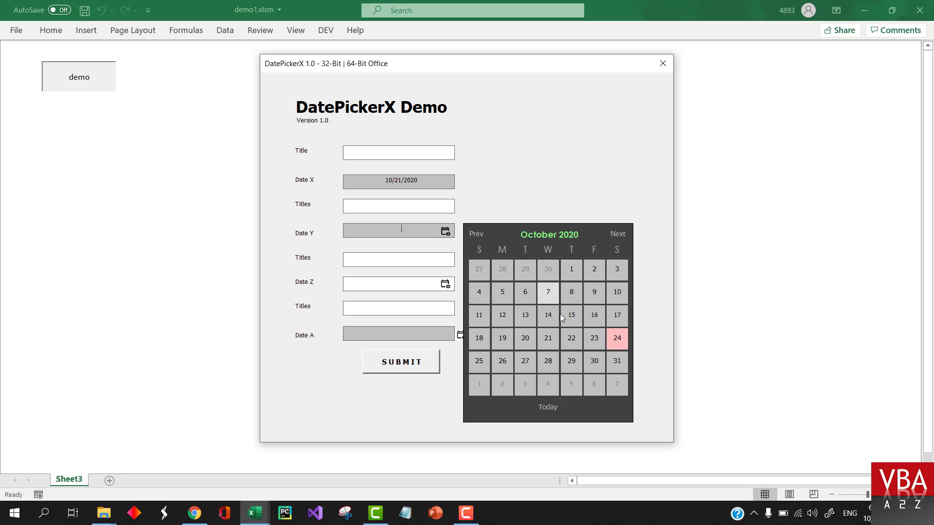
left_click(548, 315)
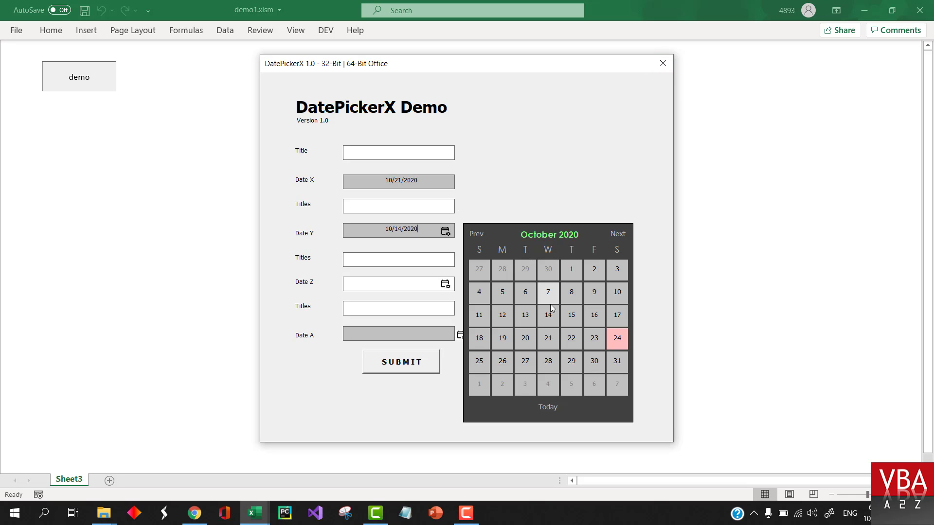
mouse_move(634, 137)
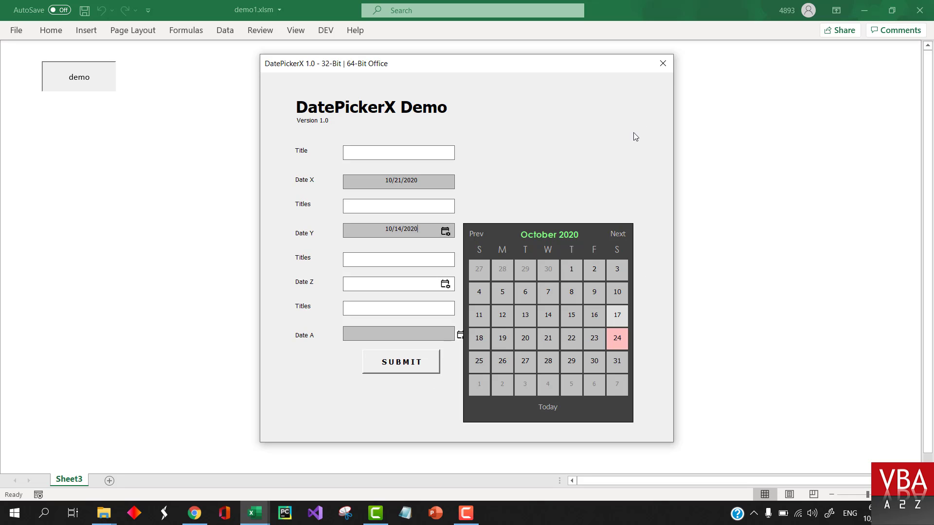
left_click(662, 63)
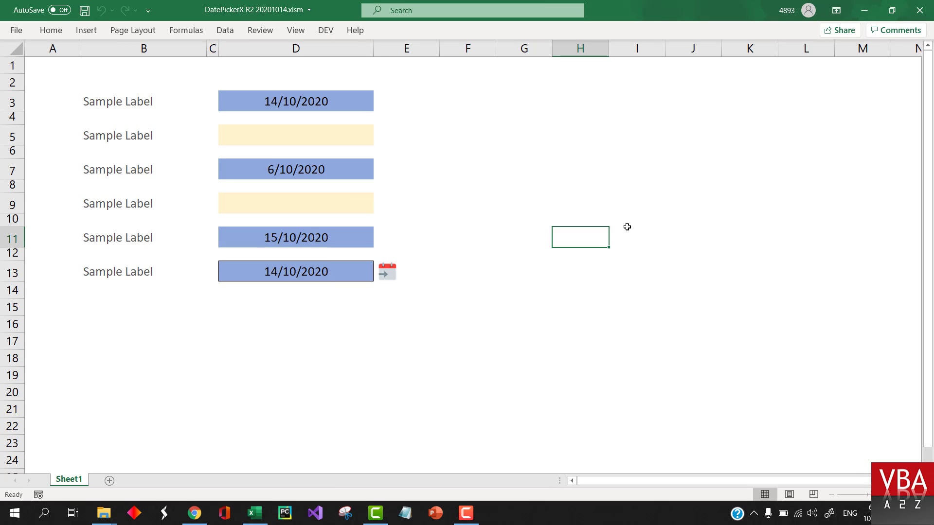
mouse_move(86, 58)
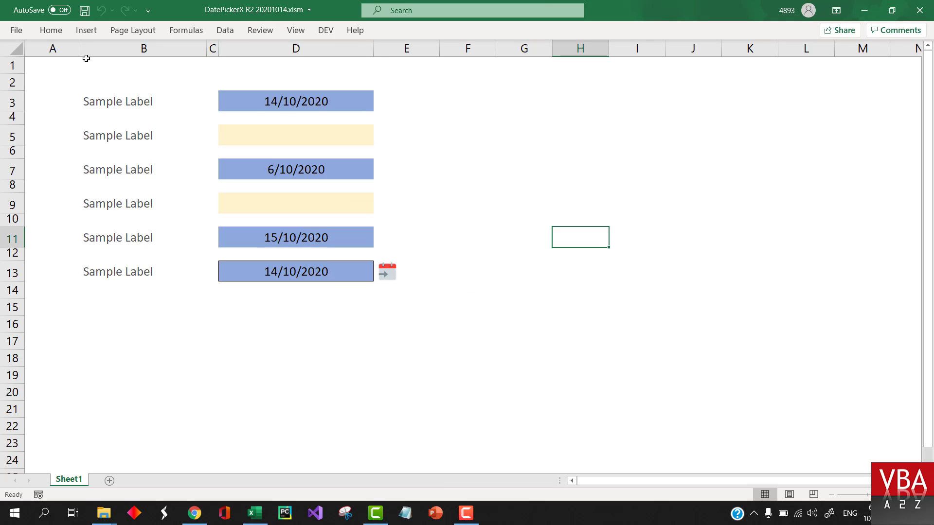
mouse_move(37, 67)
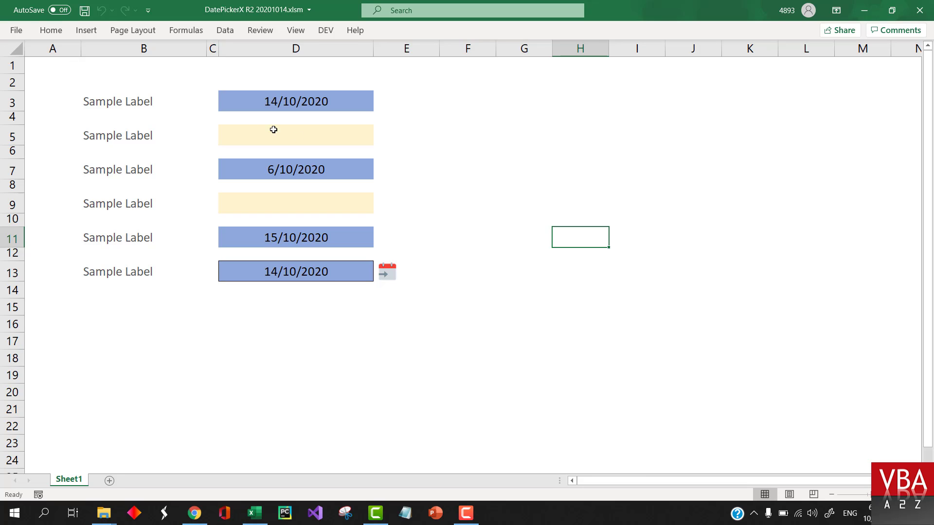
mouse_move(416, 144)
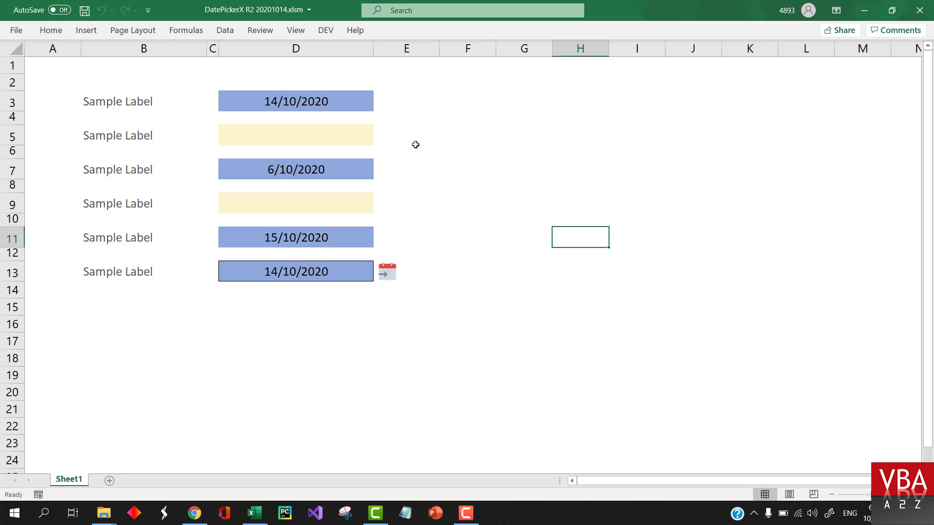
mouse_move(330, 97)
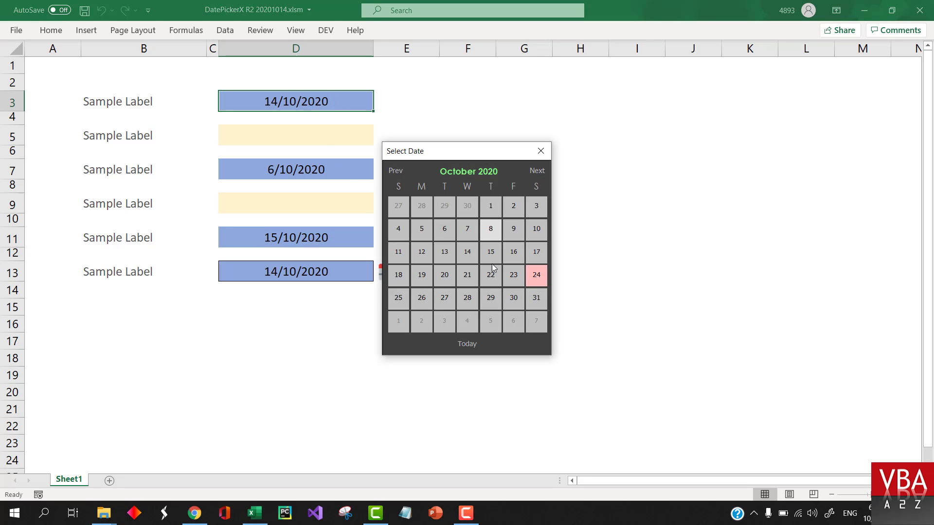
- Fill D7, D11 and D13 with 15/10/2020, 16/10/2020 and 19/10/2020 from the pop-up calendar
left_click(540, 151)
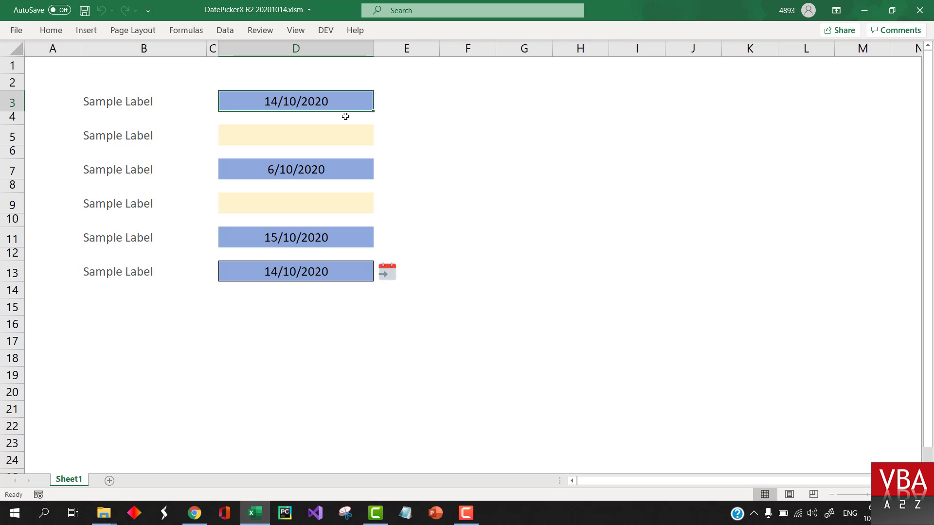
left_click(295, 169)
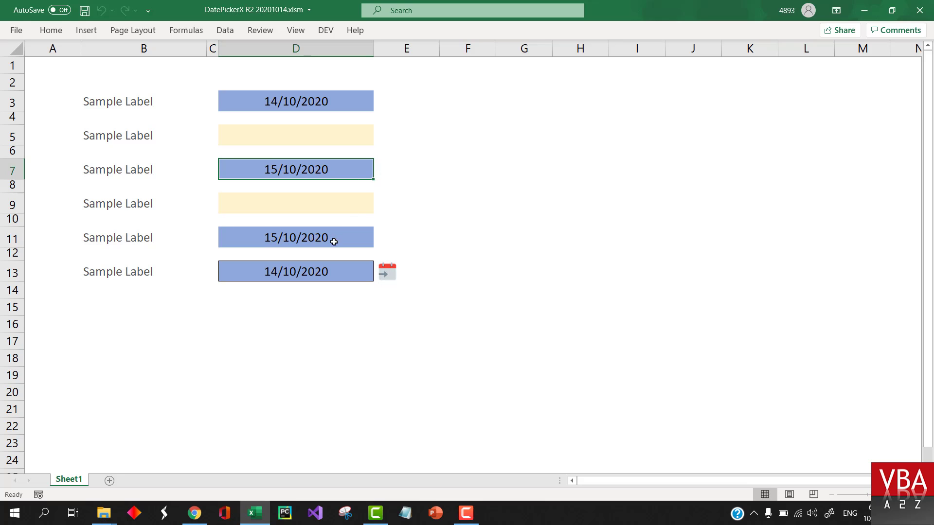
left_click(295, 237)
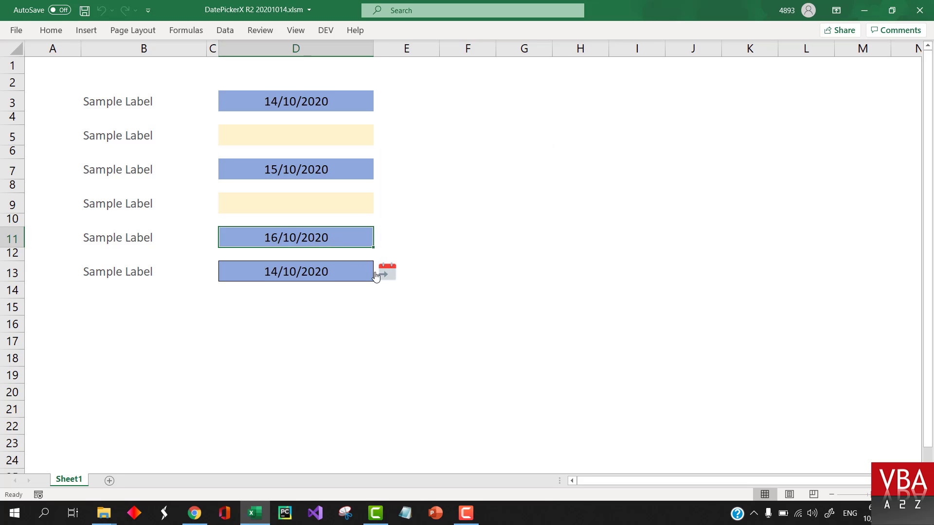
left_click(387, 271)
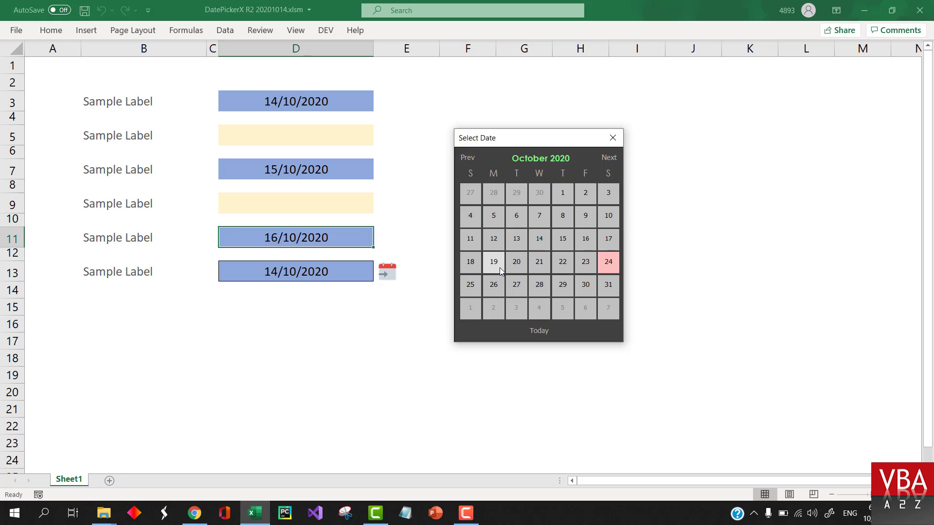
left_click(494, 261)
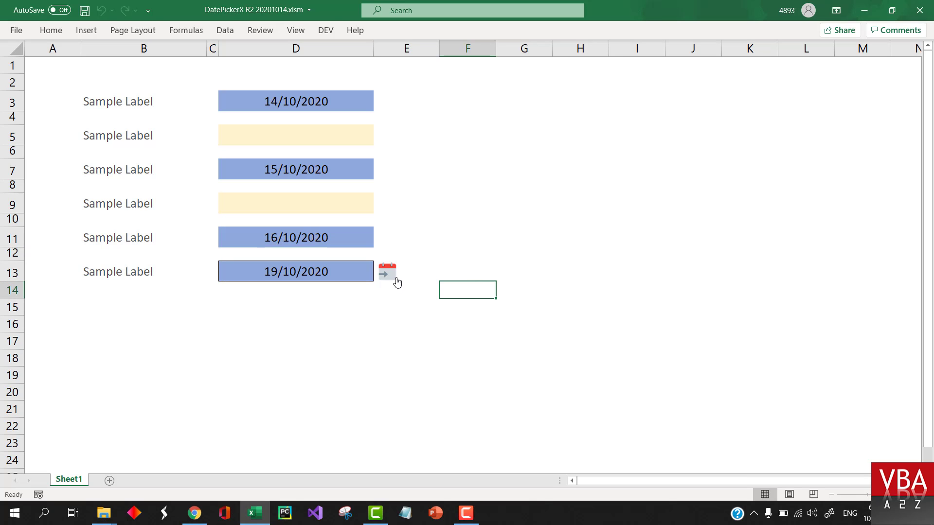
- Look up the macro assigned to the calendar picture beside D13
right_click(387, 272)
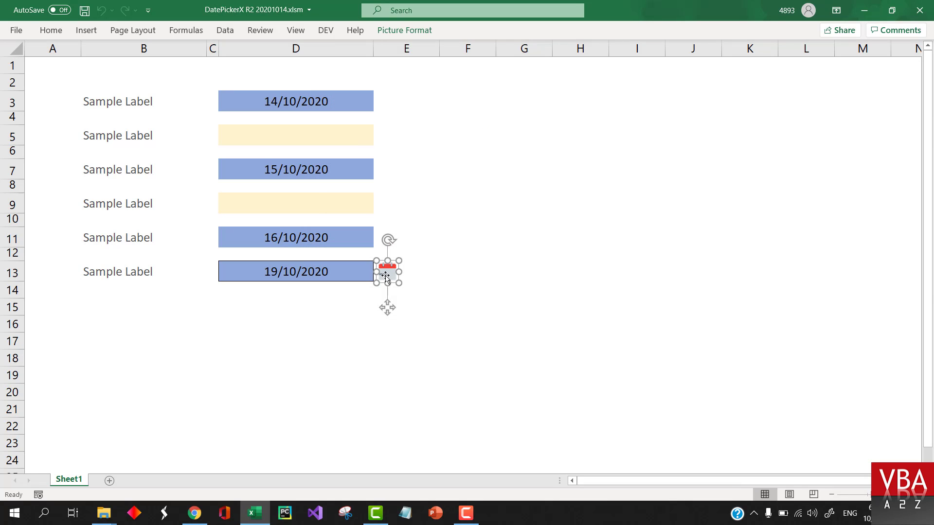
right_click(386, 272)
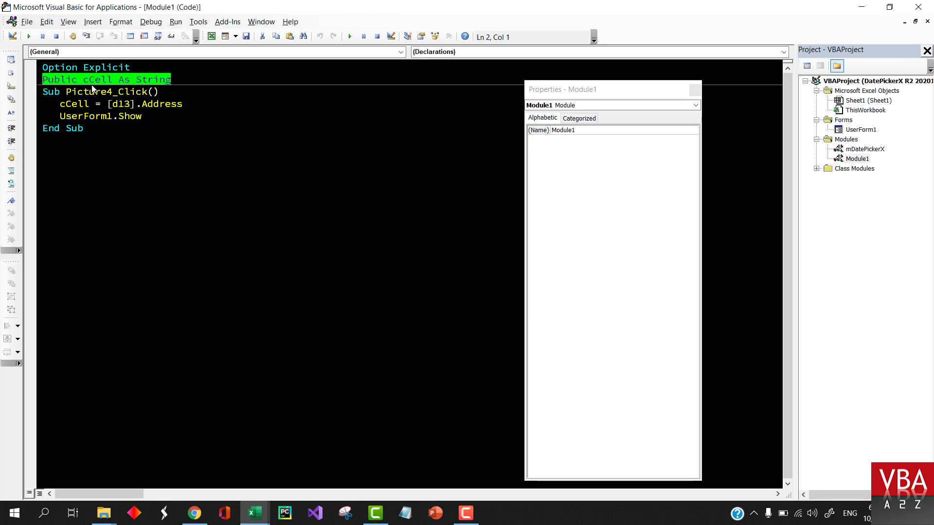
double_click(97, 79)
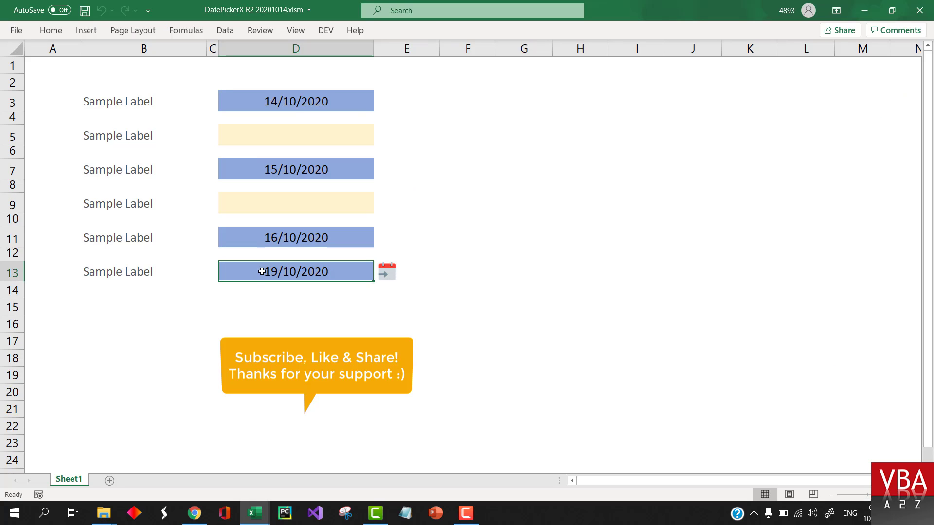
left_click(295, 30)
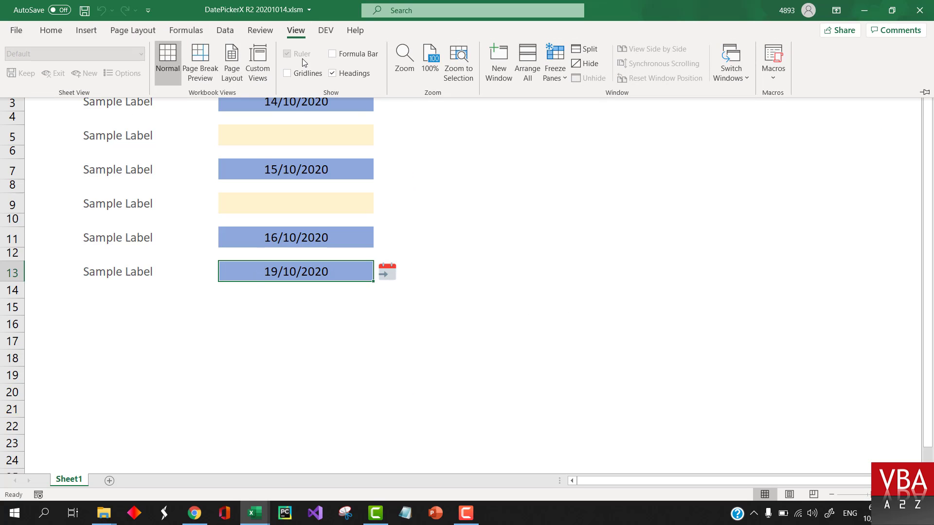
left_click(332, 53)
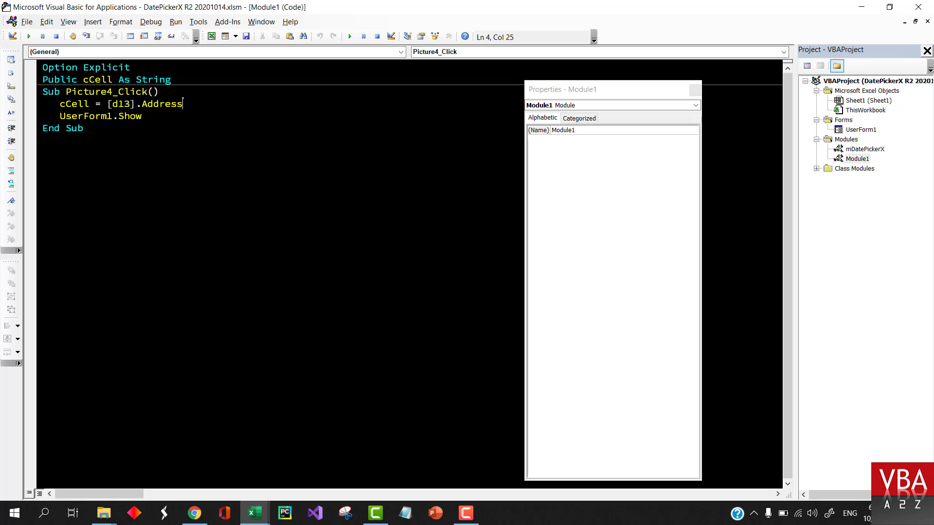
double_click(121, 104)
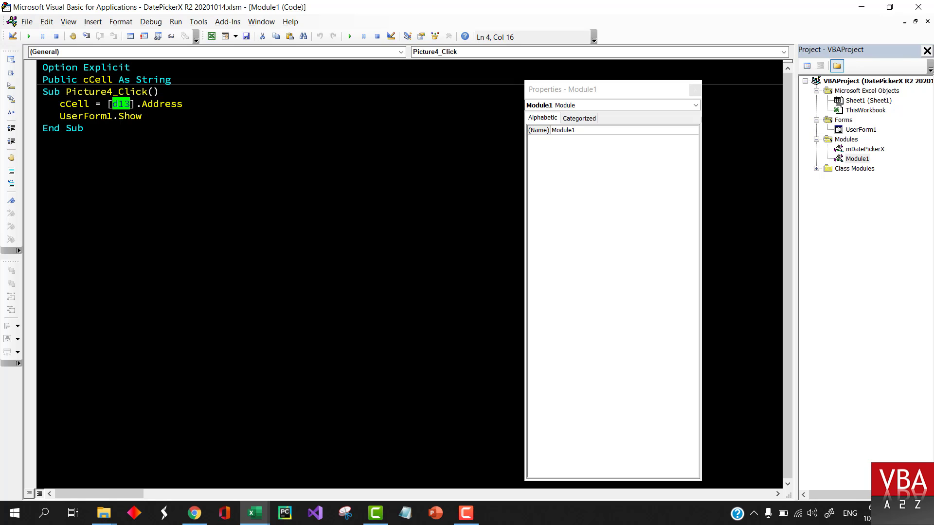
left_click(859, 130)
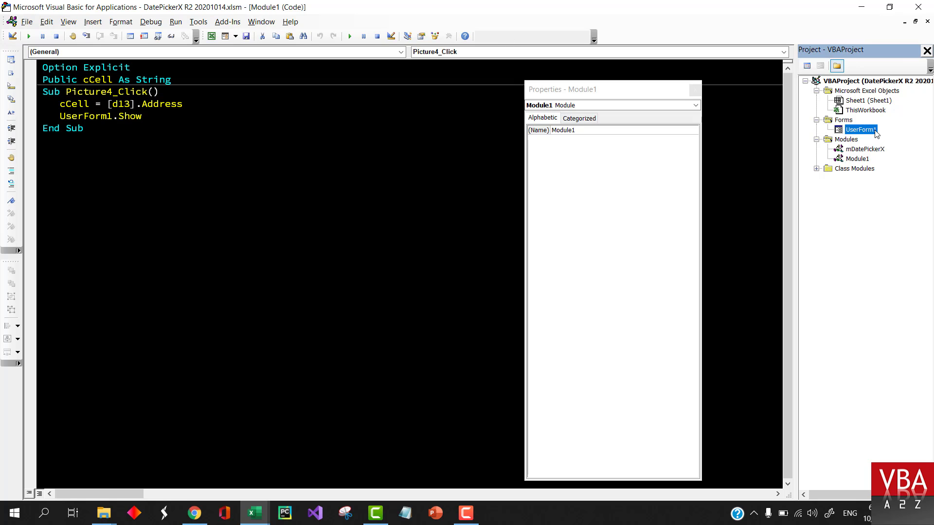
double_click(860, 129)
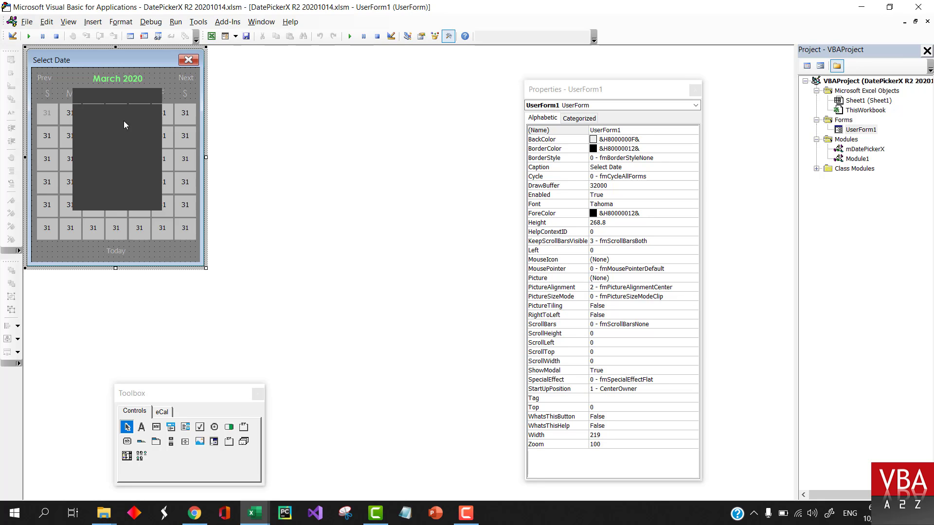
mouse_move(129, 156)
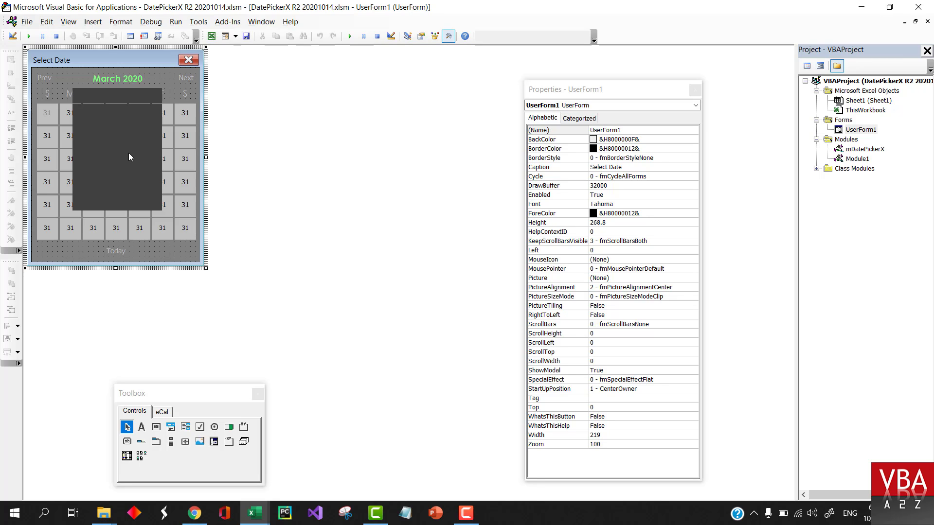
mouse_move(152, 246)
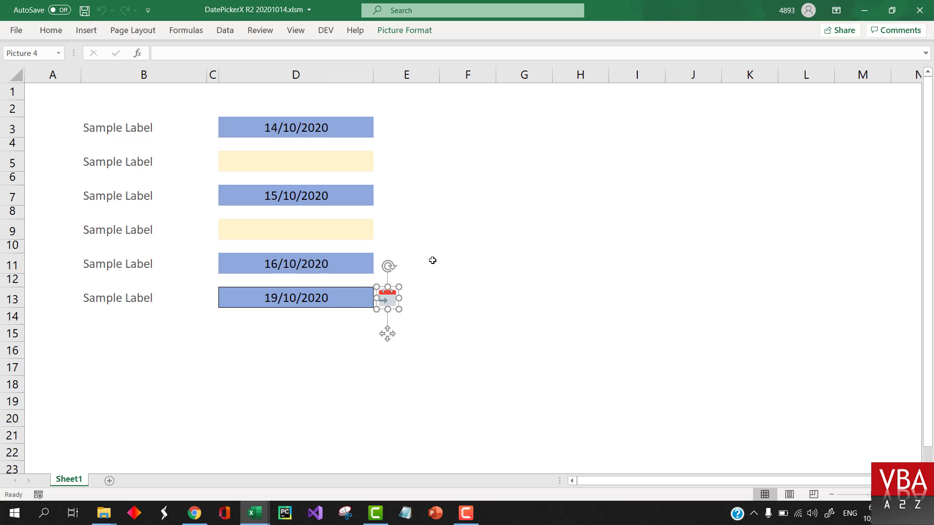
- Draw a small blue rectangle shape beside cell D15, leaving D15 empty
left_click(386, 299)
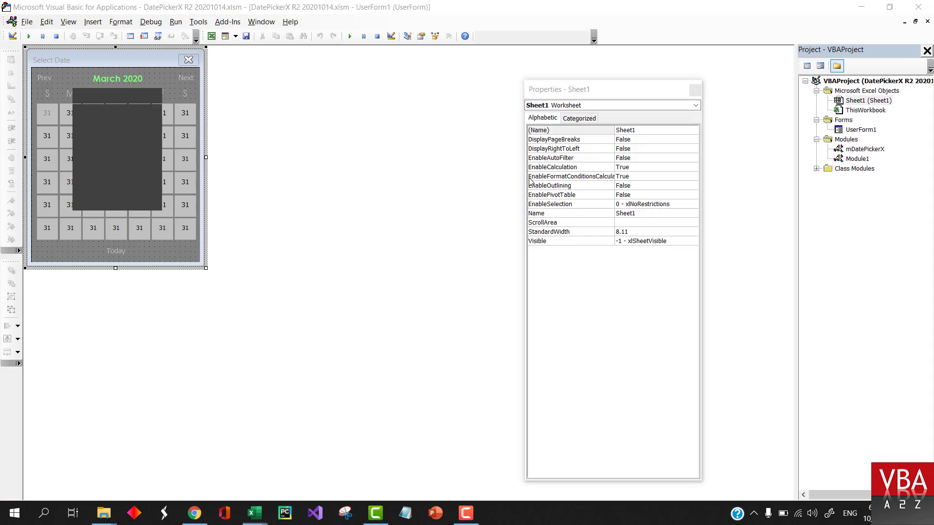
left_click(253, 512)
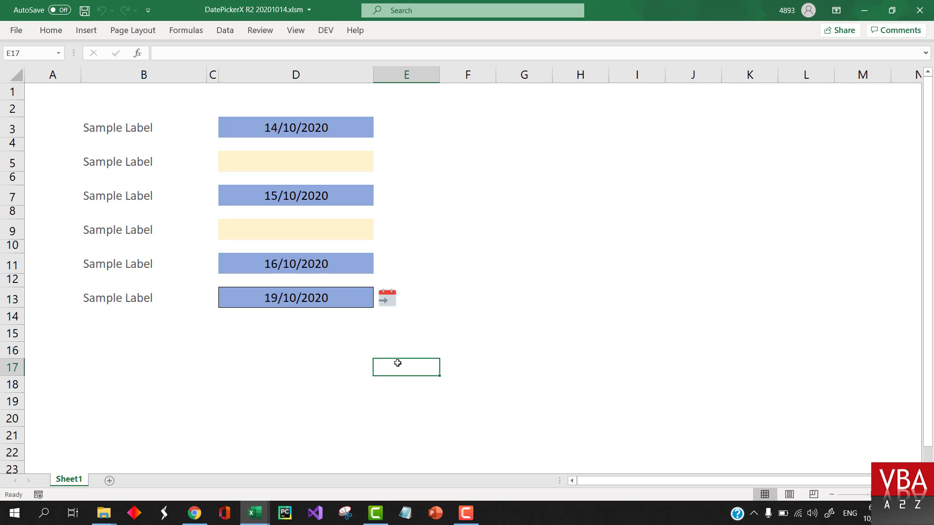
left_click(50, 30)
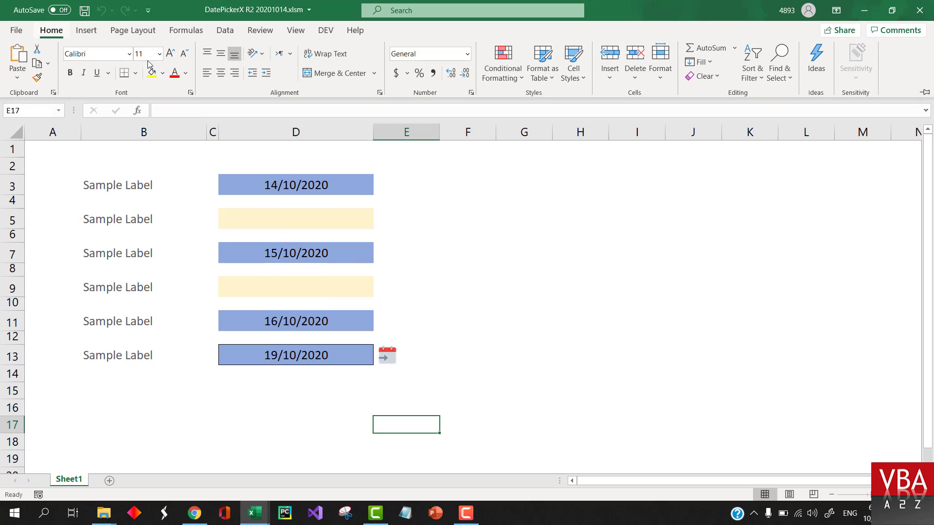
left_click(85, 30)
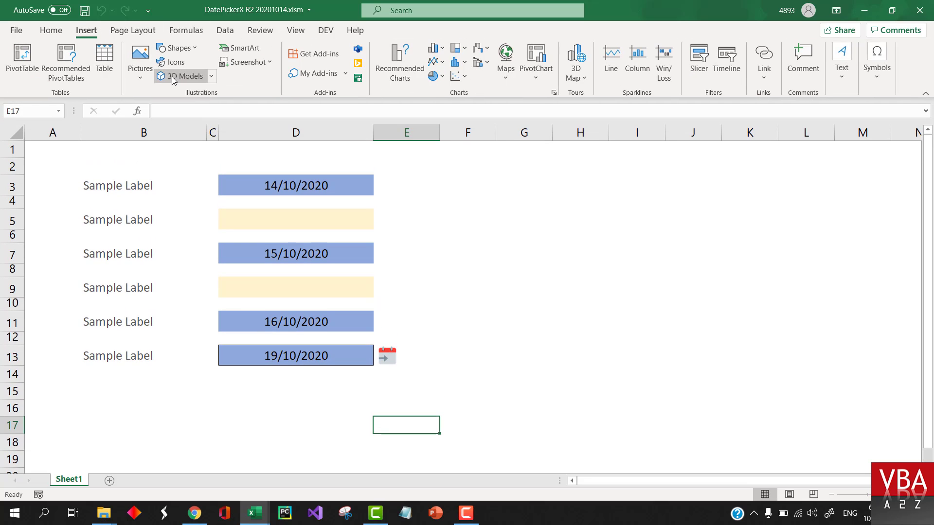
left_click(176, 47)
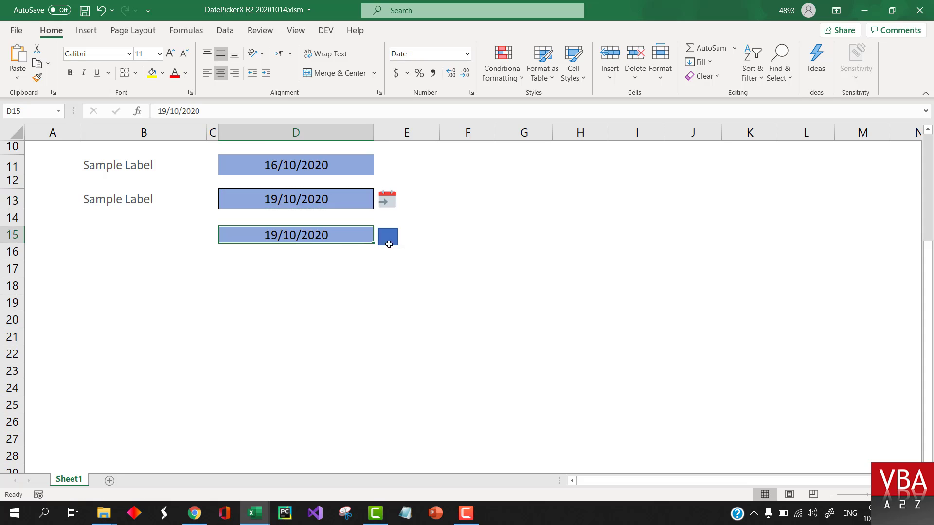
- Start assigning a new macro to the rectangle
left_click(406, 234)
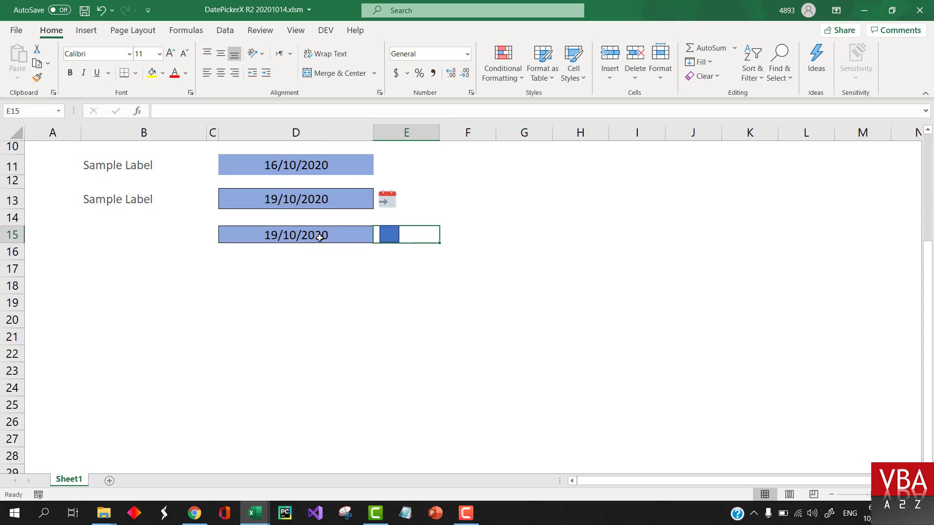
right_click(381, 234)
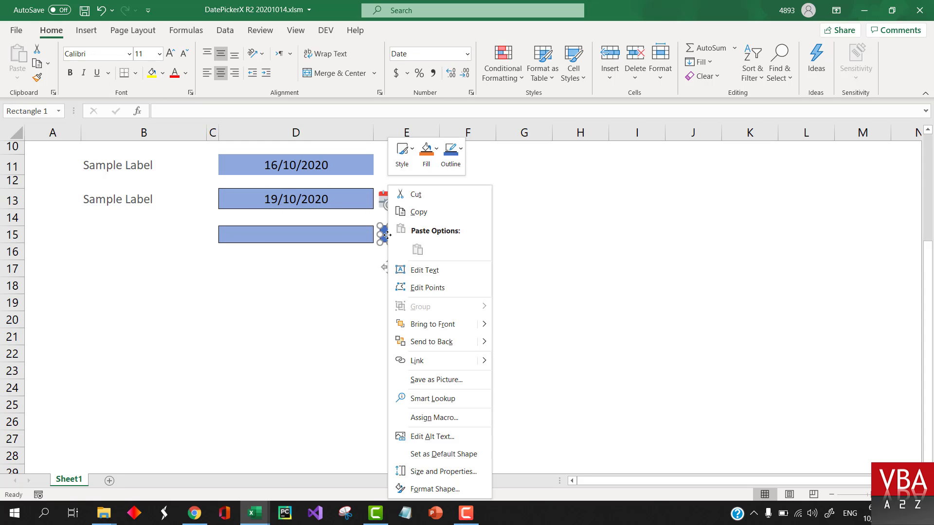
left_click(433, 417)
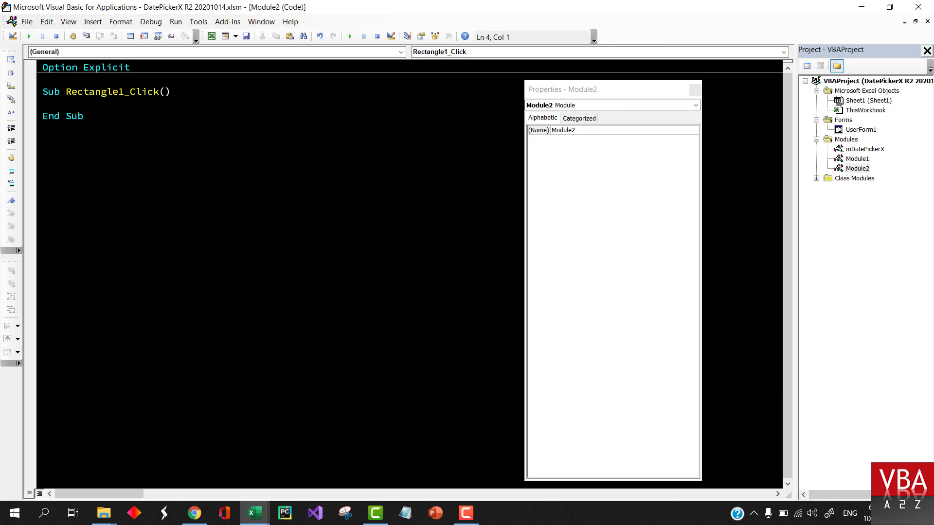
- Write Rectangle1_Click as cCell = Range("D15").Address followed by UserForm1.Show
type("range()")
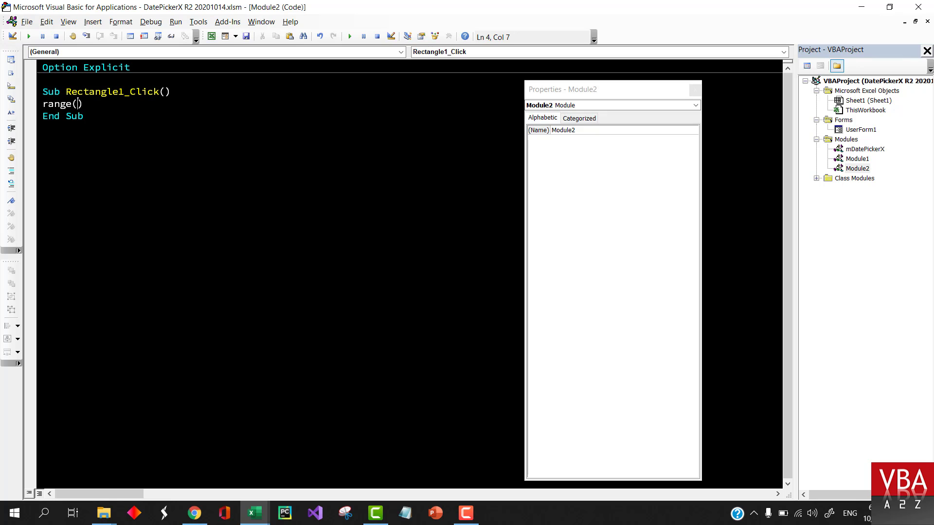
type("\"D15\"")
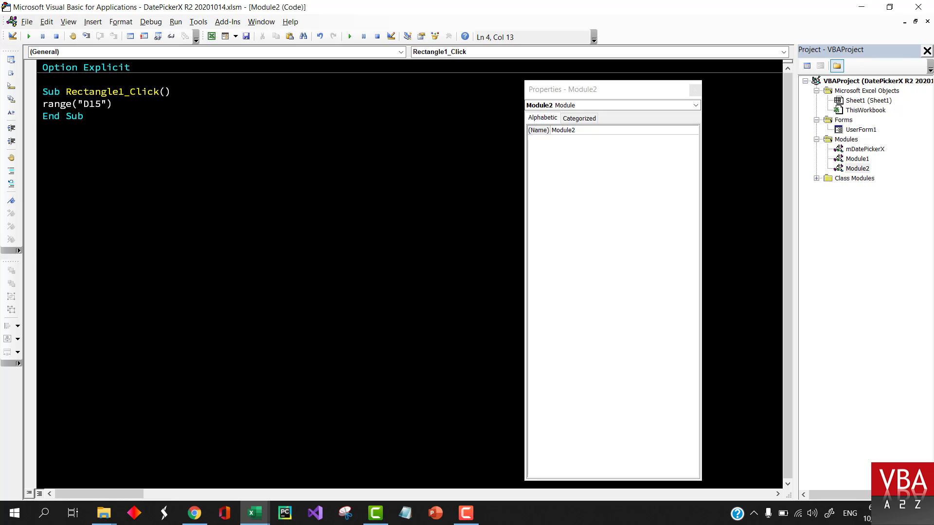
type("cc")
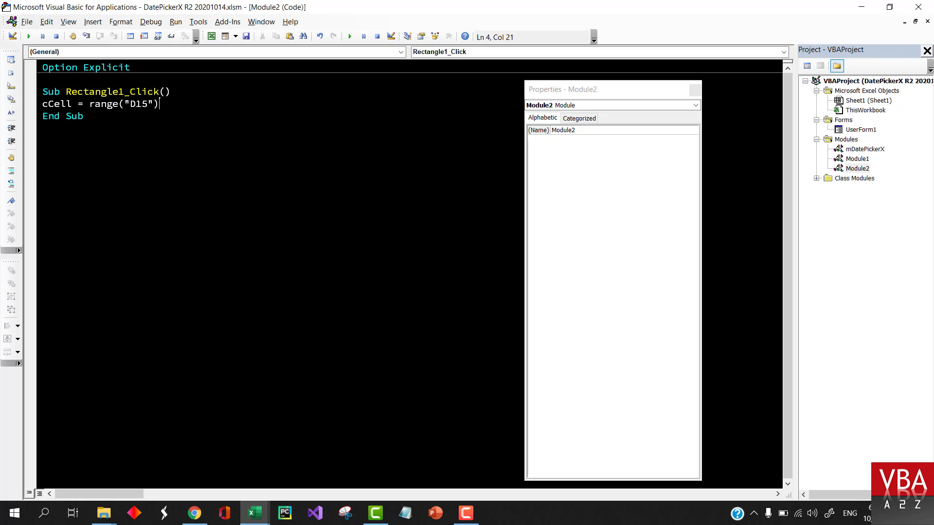
type(".Address")
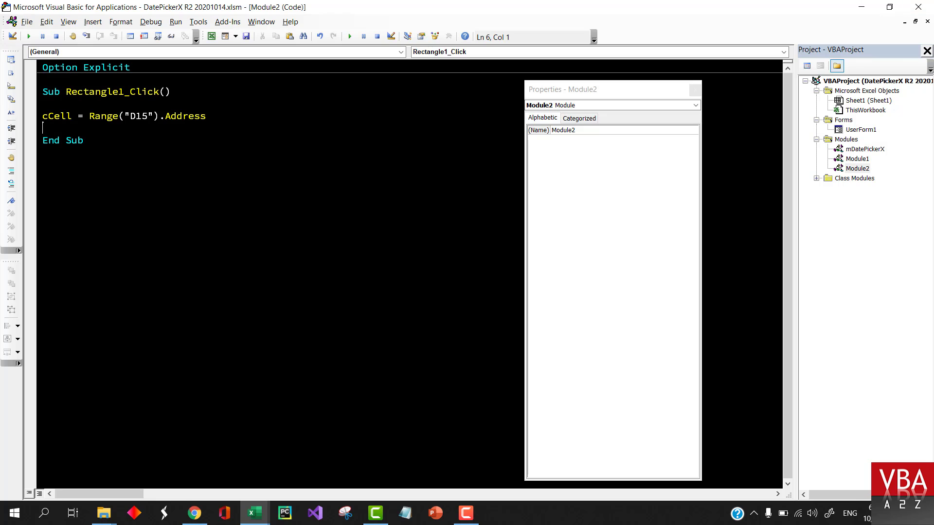
type("UserForm1")
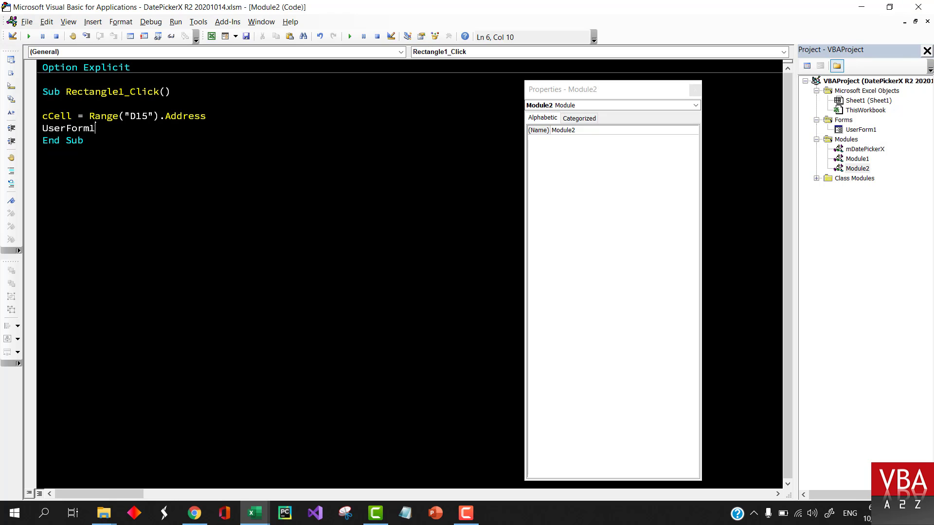
type(".sho")
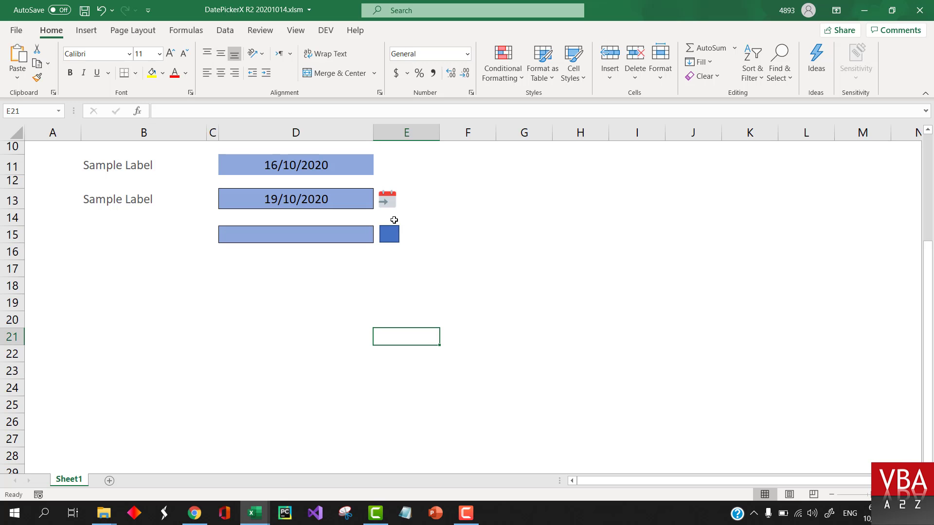
- Fill D15 with 21/10/2020 via the rectangle's calendar and save the workbook
left_click(387, 234)
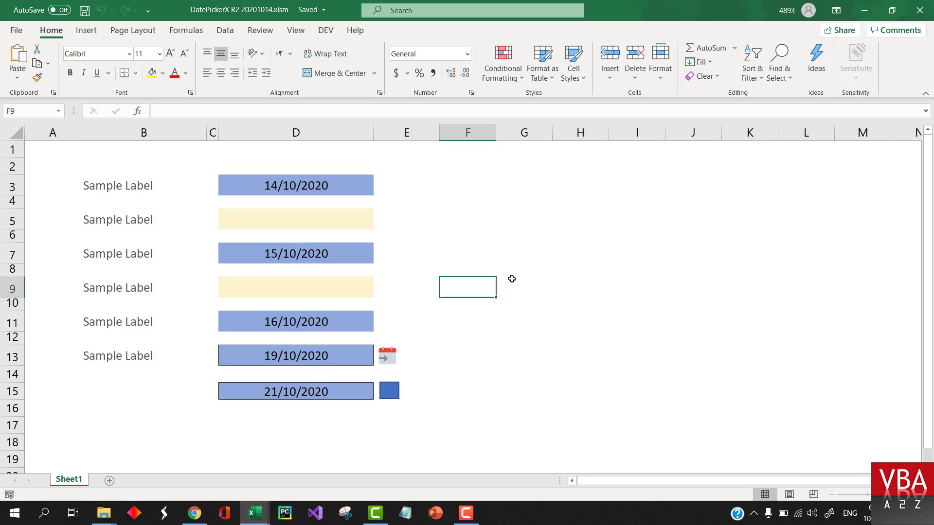
key("alt+F11")
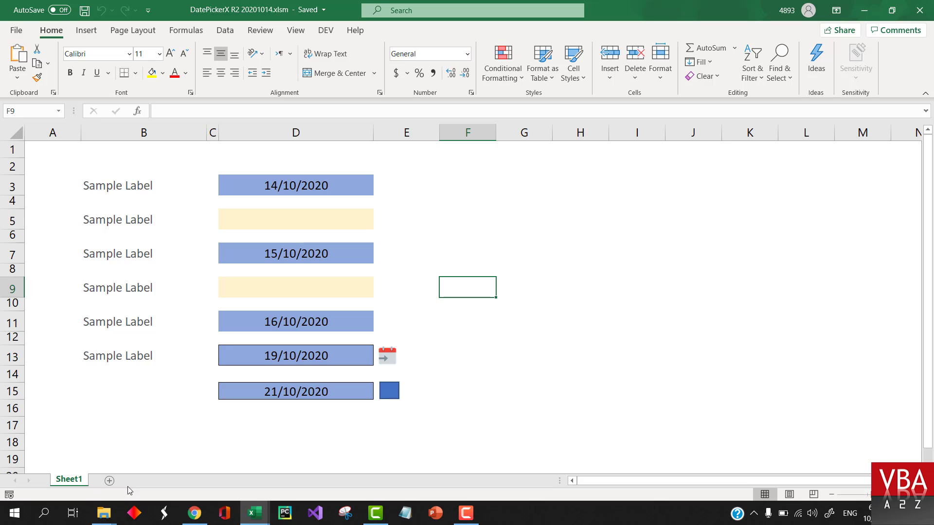
mouse_move(709, 194)
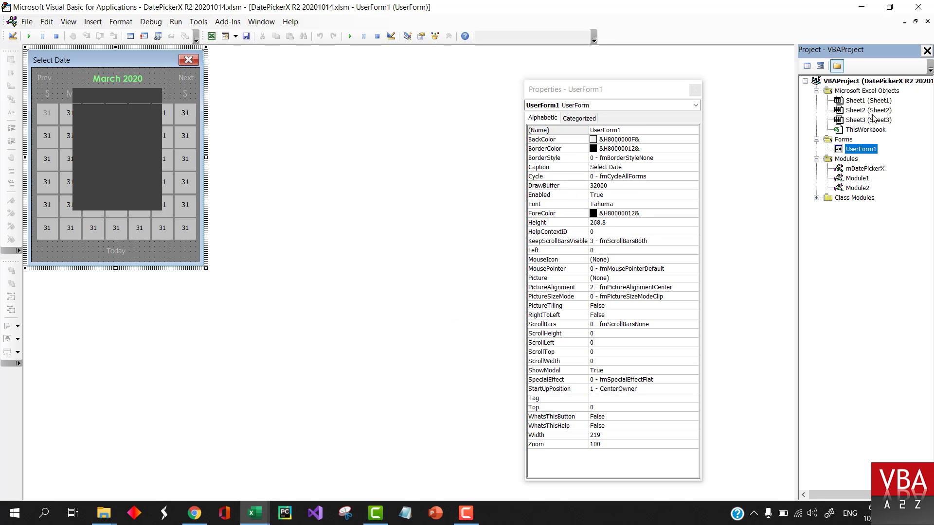
- Review Sheet1's Worksheet_SelectionChange code for D3, D7 and D11, then return to the worksheet
left_click(867, 100)
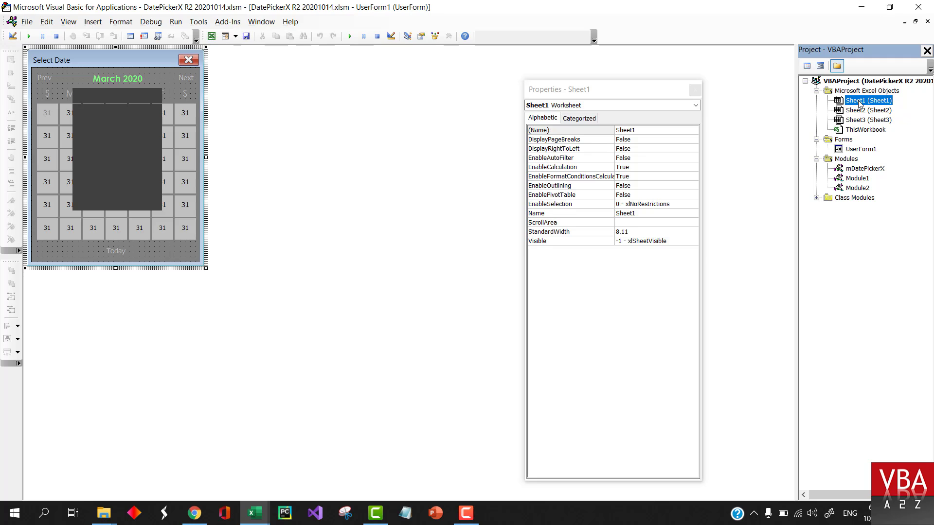
double_click(866, 100)
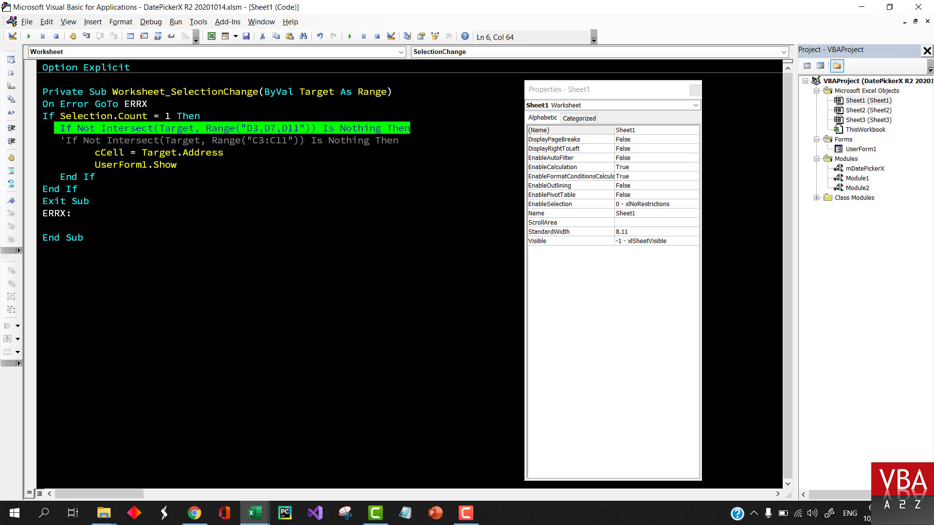
left_click(410, 128)
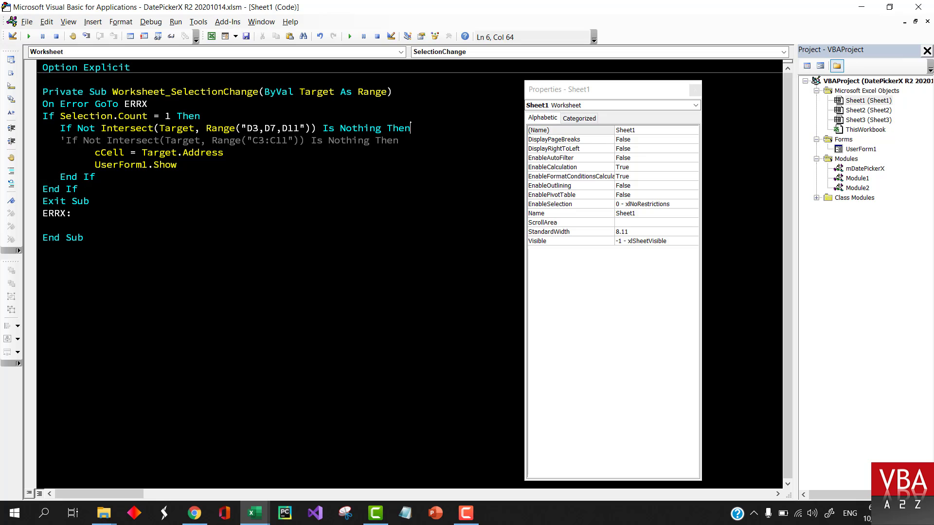
double_click(182, 153)
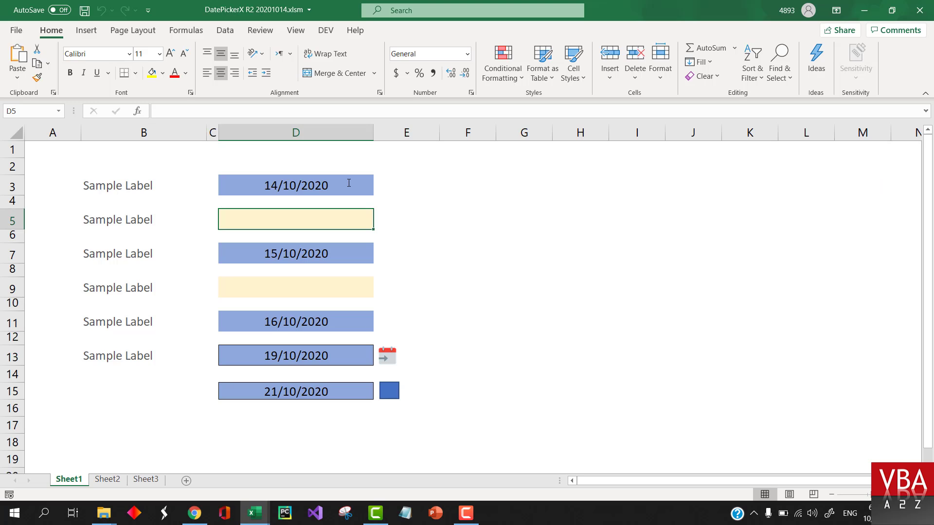
- On Sheet2 widen column D, give D3:D6 All Borders, and go to Sheet2's code module
left_click(107, 480)
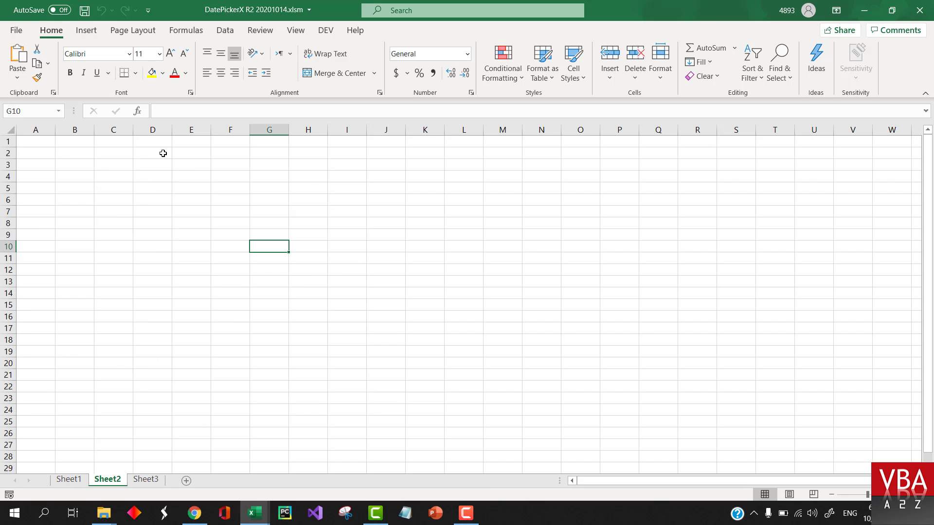
left_click(184, 164)
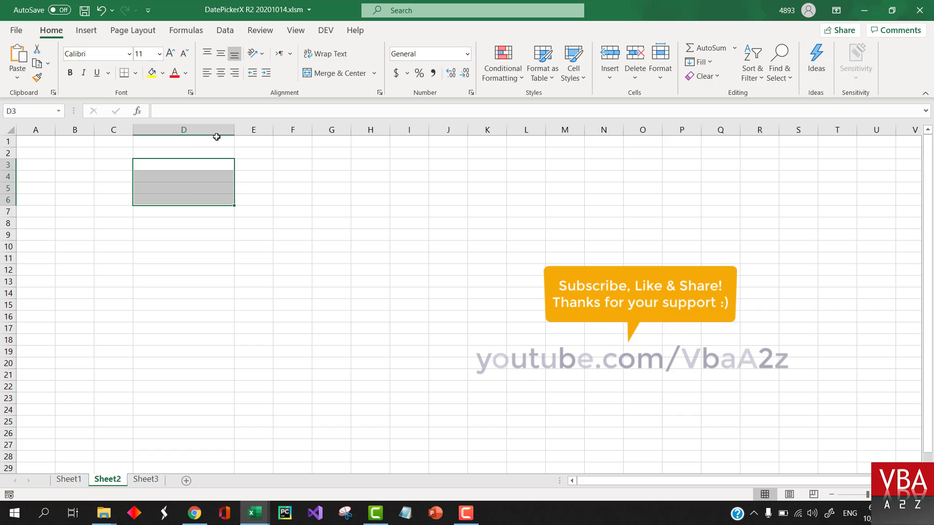
left_click(135, 73)
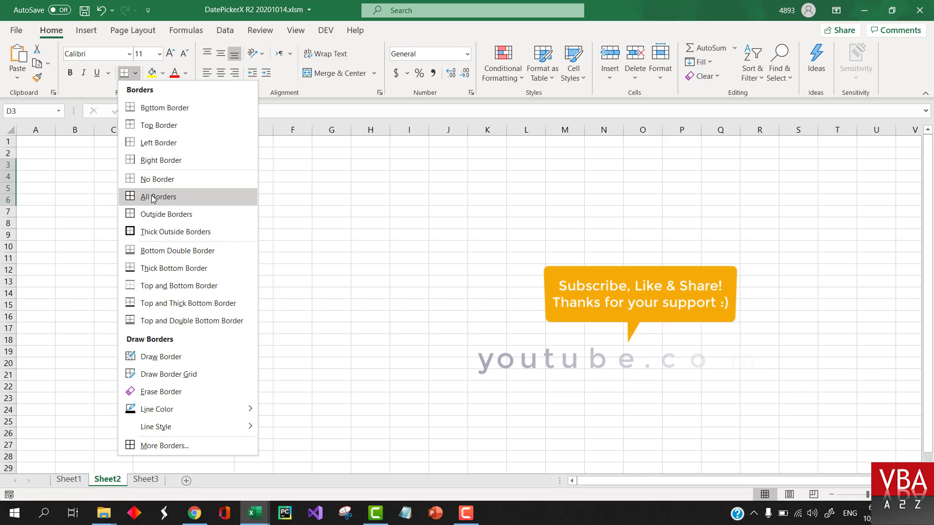
left_click(157, 197)
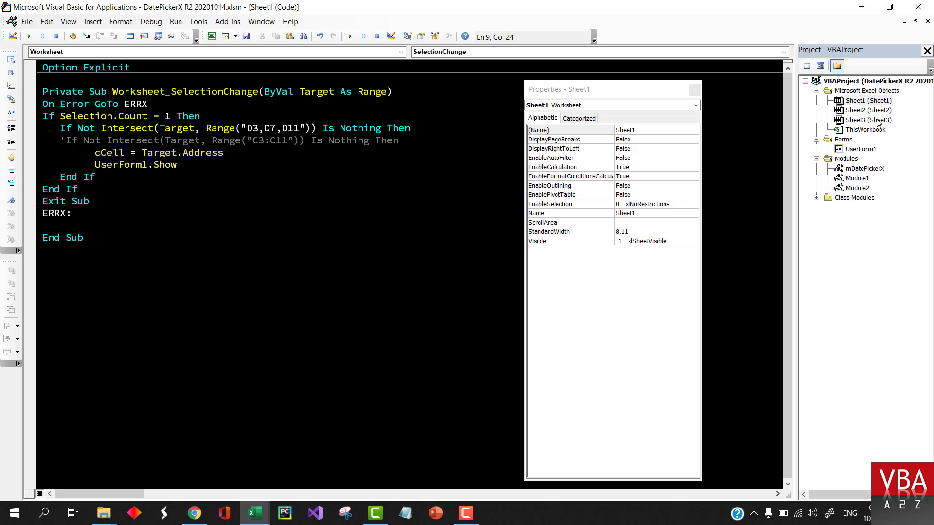
key("ctrl+a")
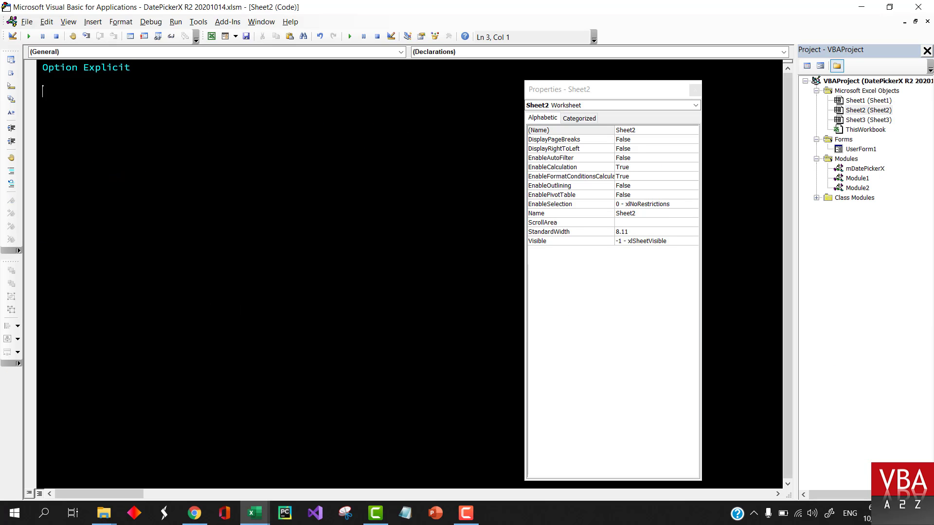
- Paste the Worksheet_SelectionChange handler into Sheet2 with its range set to "D3:D6"
right_click(867, 110)
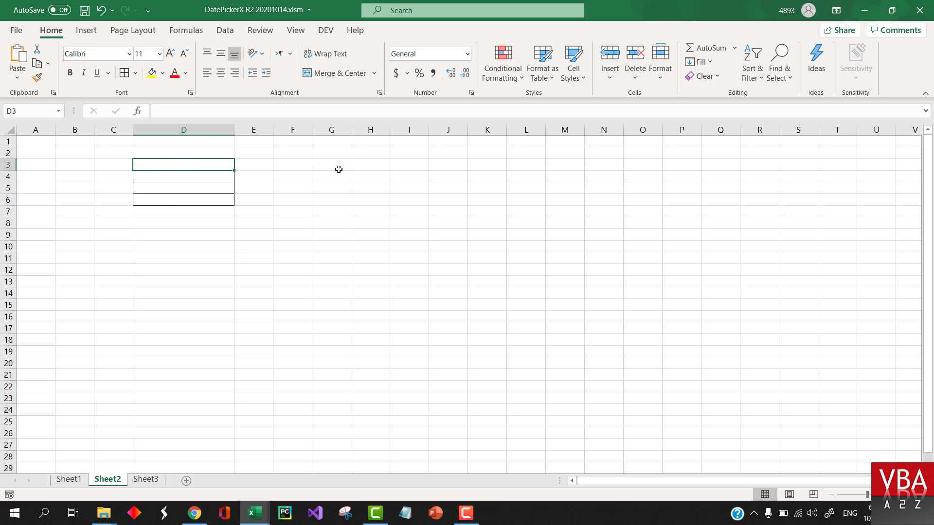
mouse_move(75, 165)
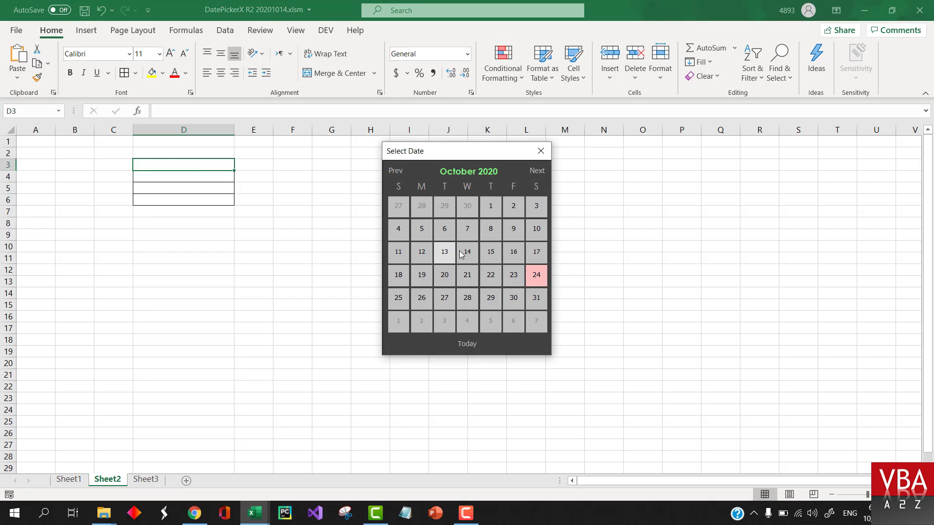
- Fill D3:D6 with calendar-picked dates and enter 22/10/2020 directly in D5
left_click(444, 230)
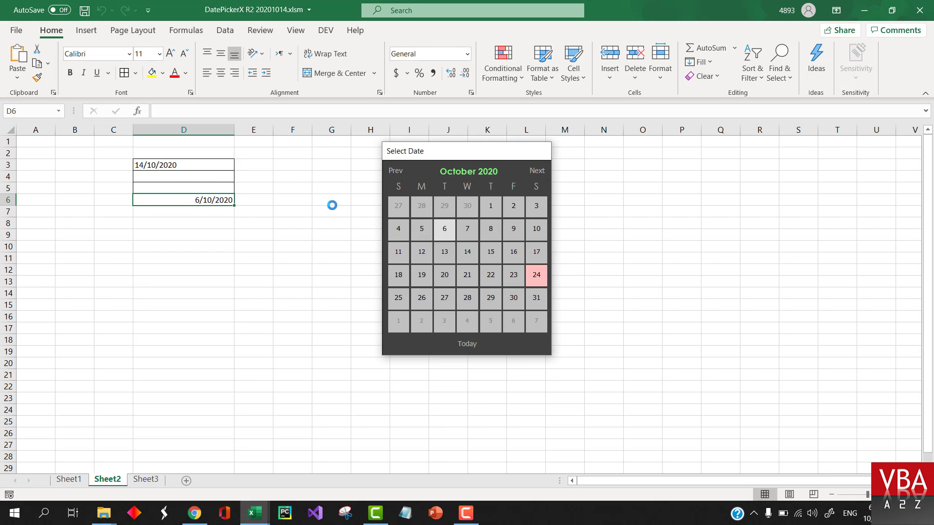
left_click(444, 230)
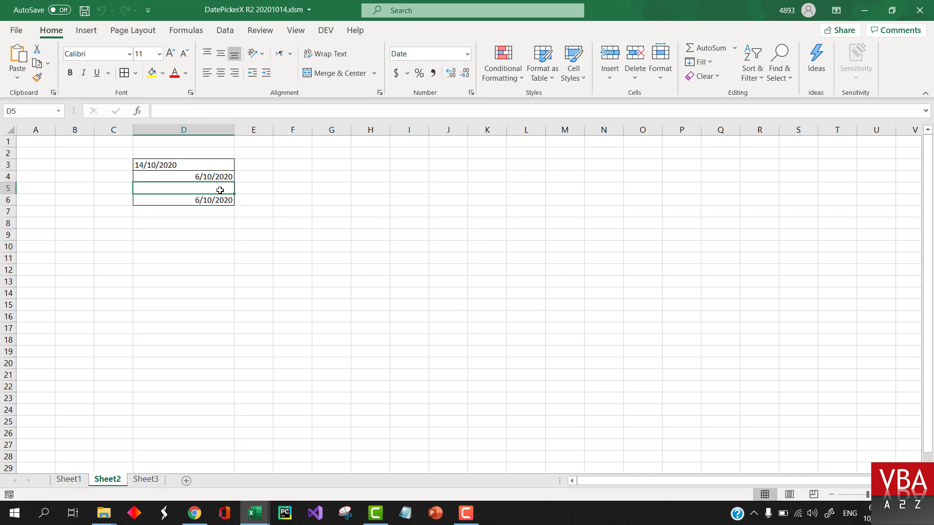
type("22/10/2020")
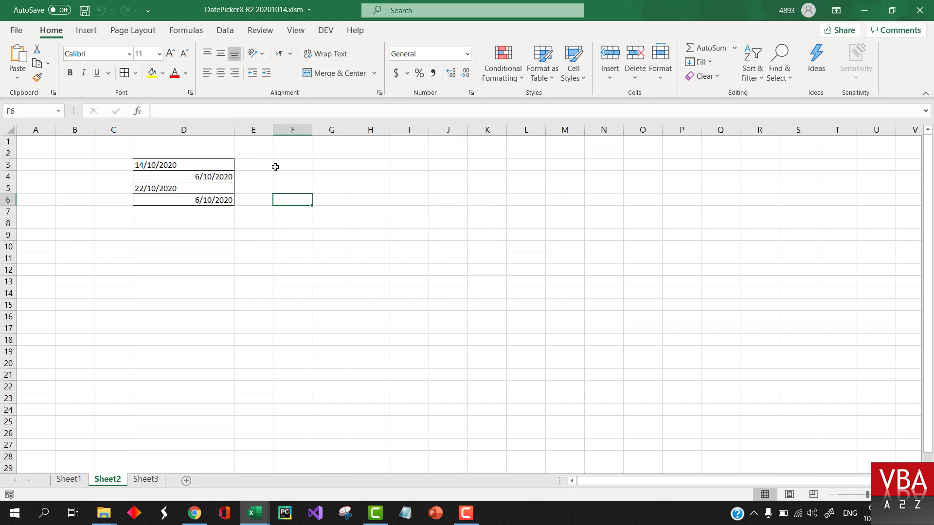
left_click(332, 281)
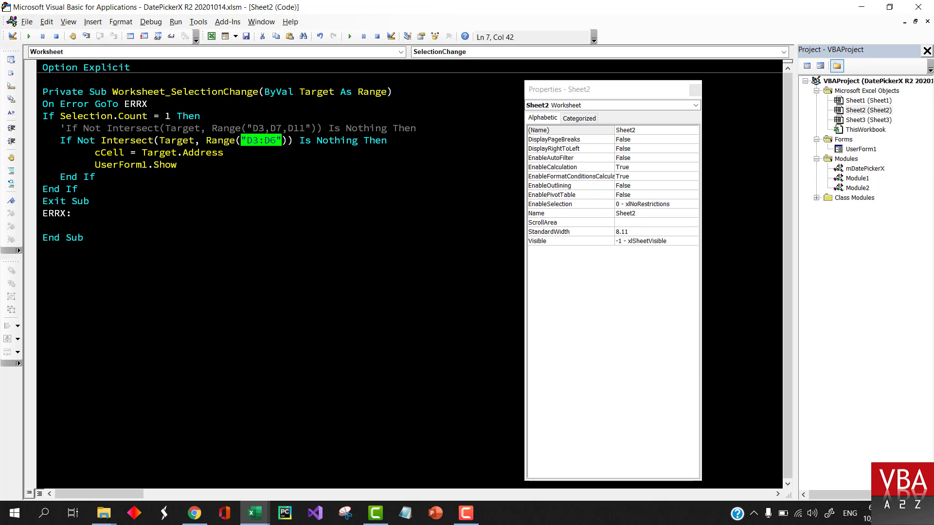
- Uncomment the Intersect line and run the handler, dismissing the compile error
type("'")
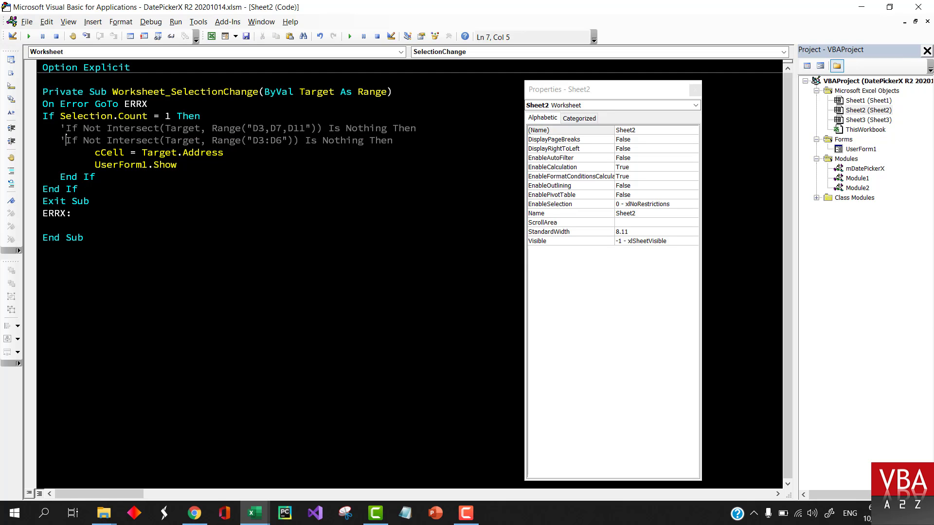
left_click(348, 36)
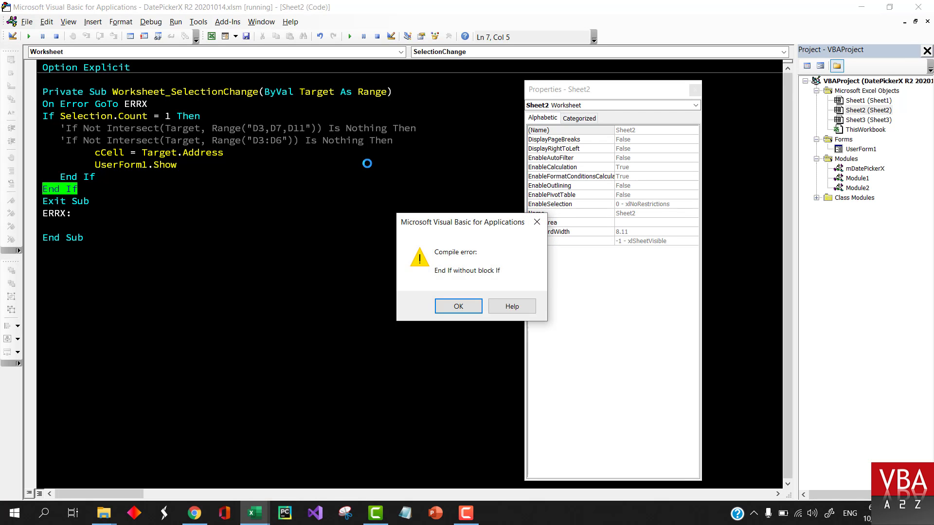
left_click(458, 306)
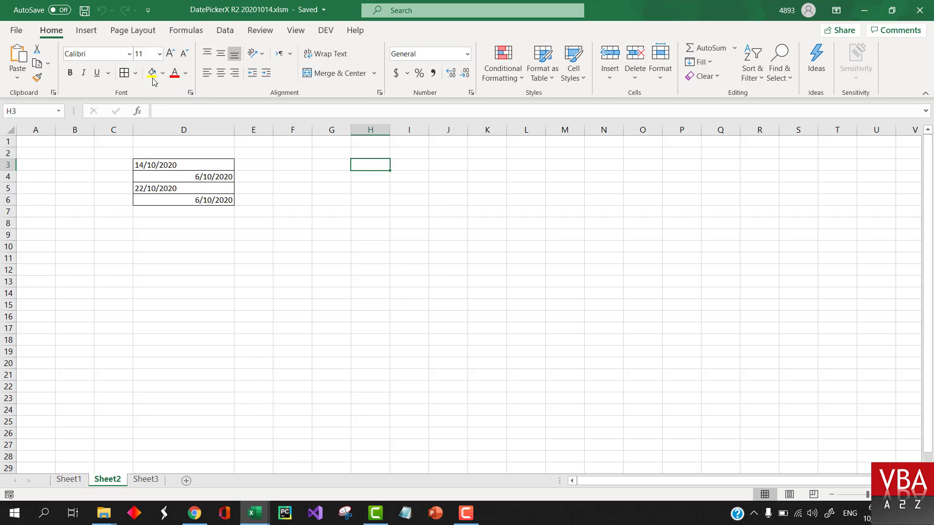
- Shade H3, H7 and H11 green and change the watched range to H3,H7,H11
left_click(152, 73)
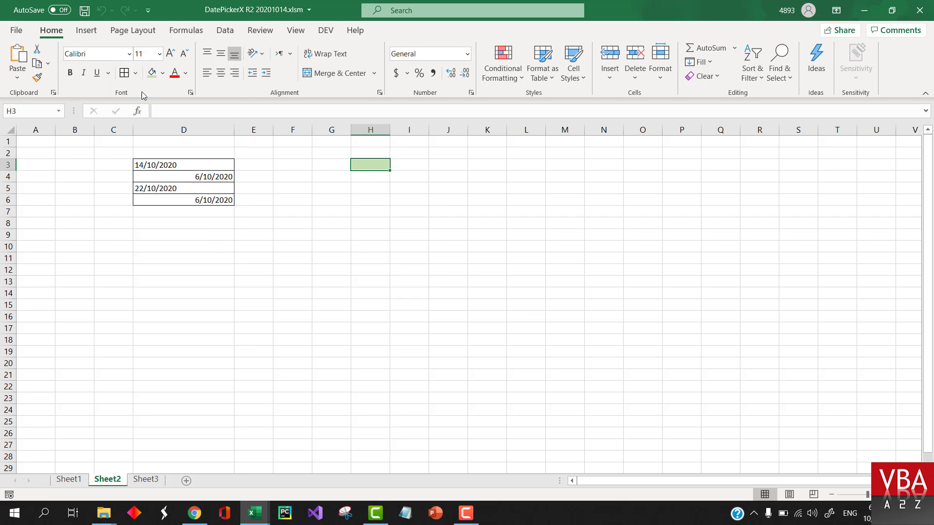
left_click(37, 78)
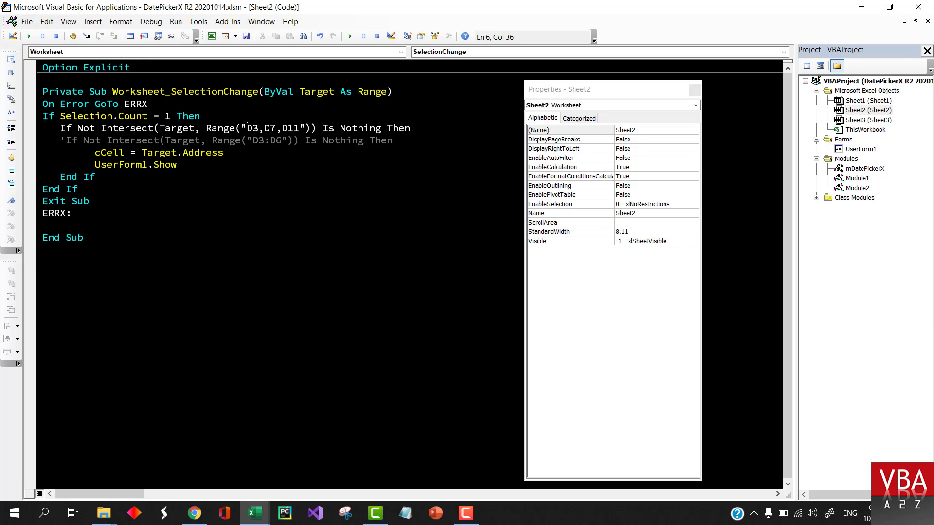
type("H")
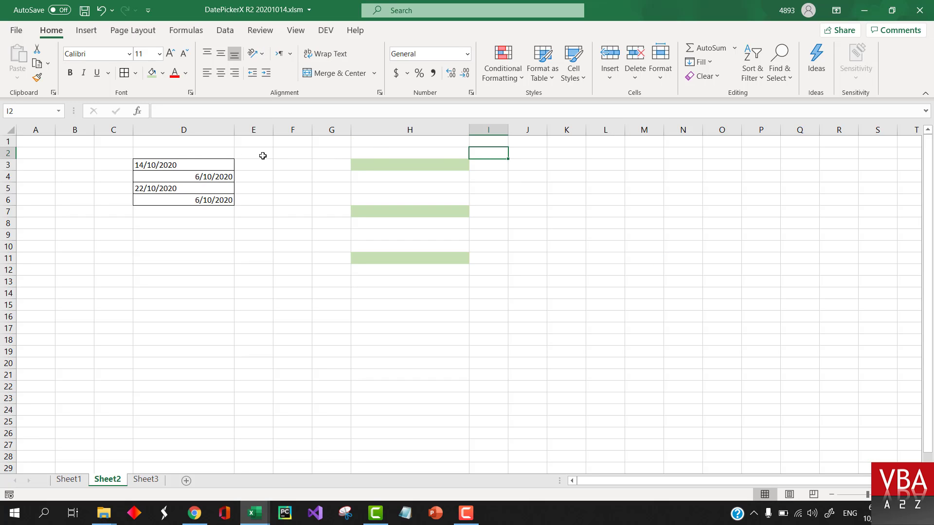
left_click(409, 165)
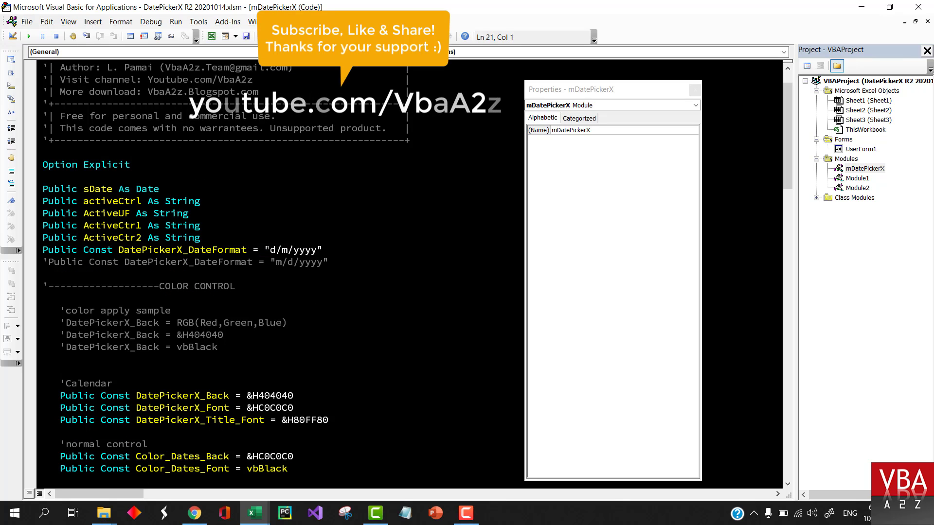
- Bring the UserForm1 calendar form up in the designer from the Project Explorer
double_click(292, 250)
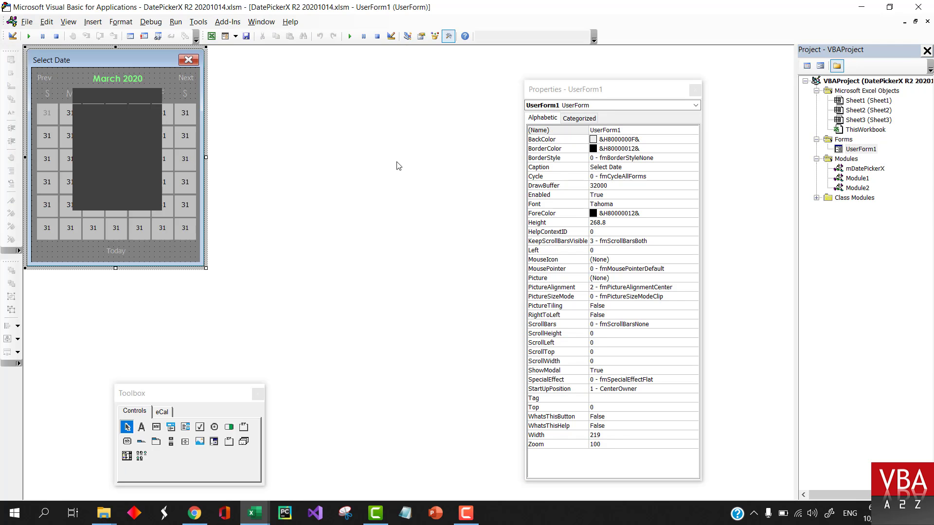
- Back in the workbook, pick calendar dates into the green cells and set the calendar year to 2019
key("alt+tab")
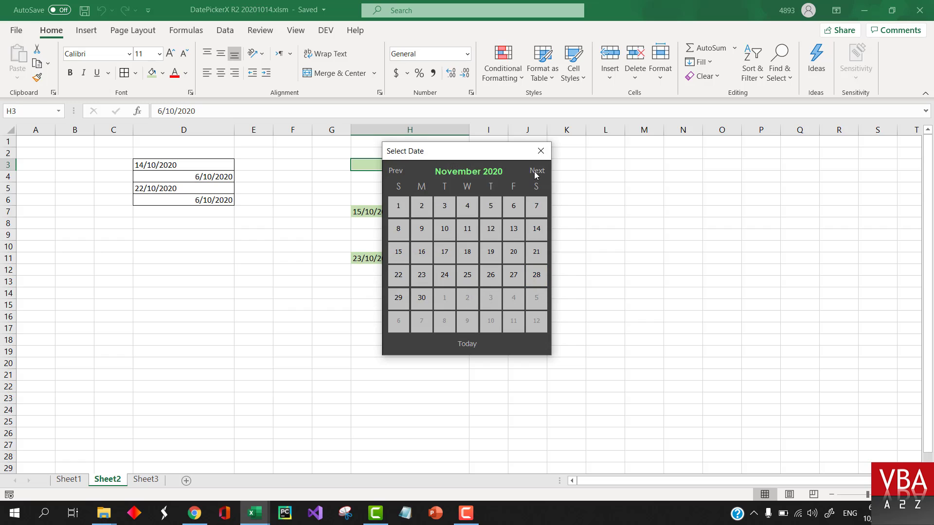
mouse_move(392, 174)
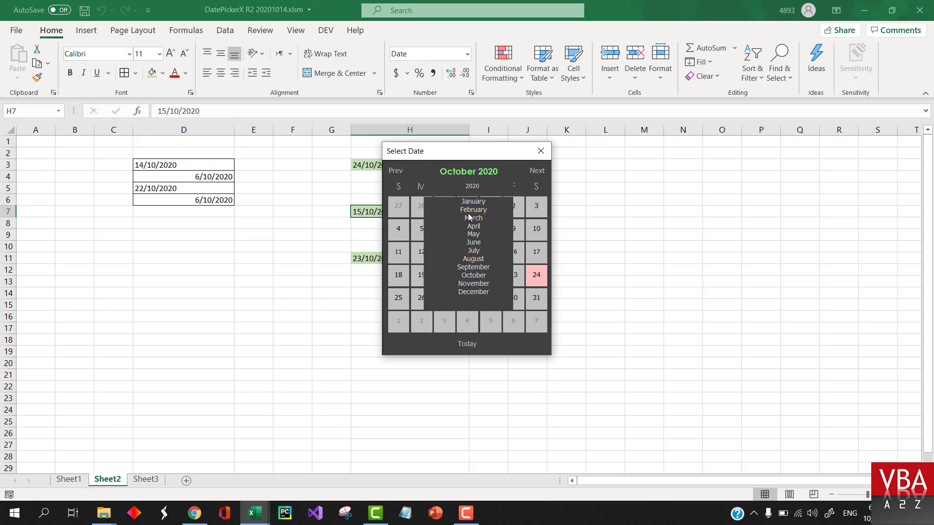
left_click(471, 185)
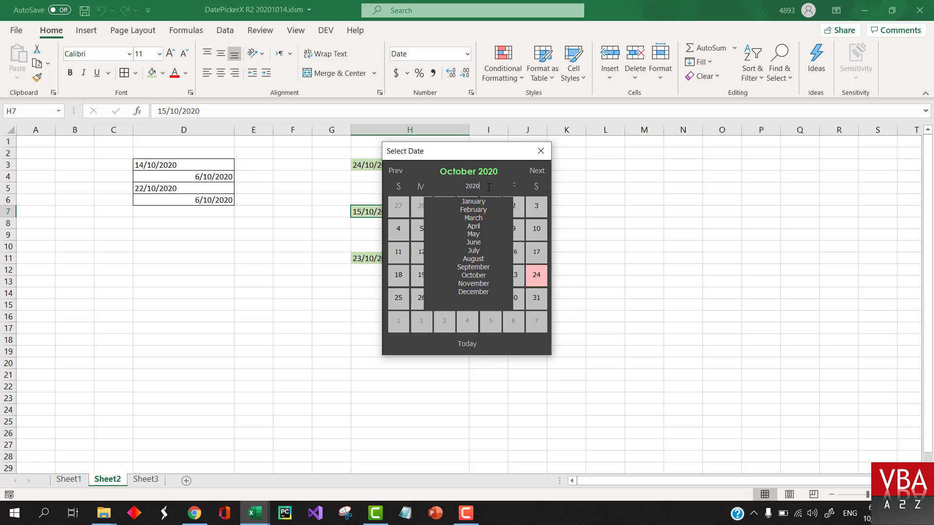
type("2019")
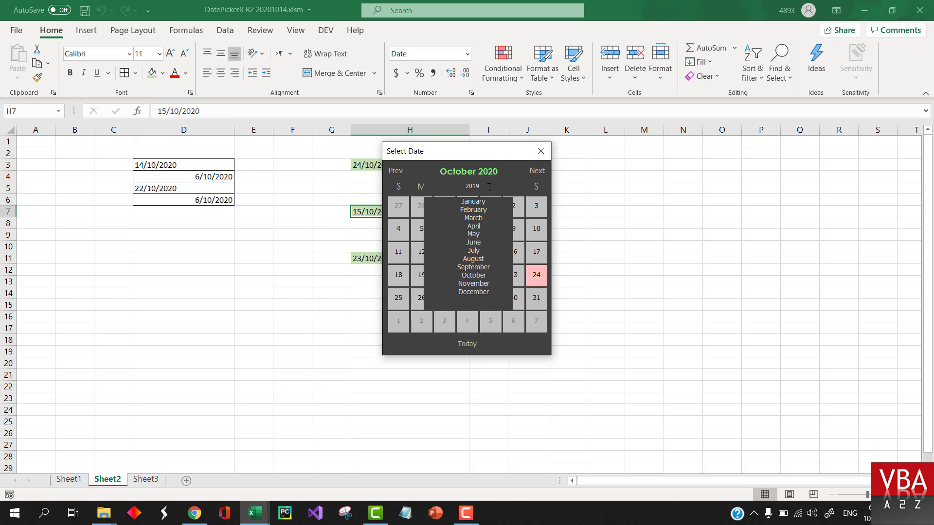
left_click(474, 233)
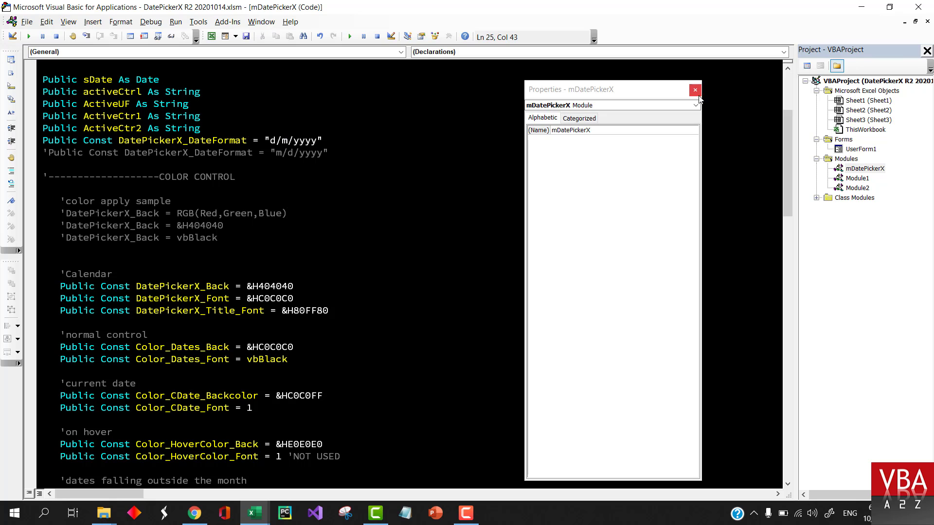
- Close the Properties panel, scan mDatePickerX's colour constants and view the cDatePickerX class code
left_click(694, 90)
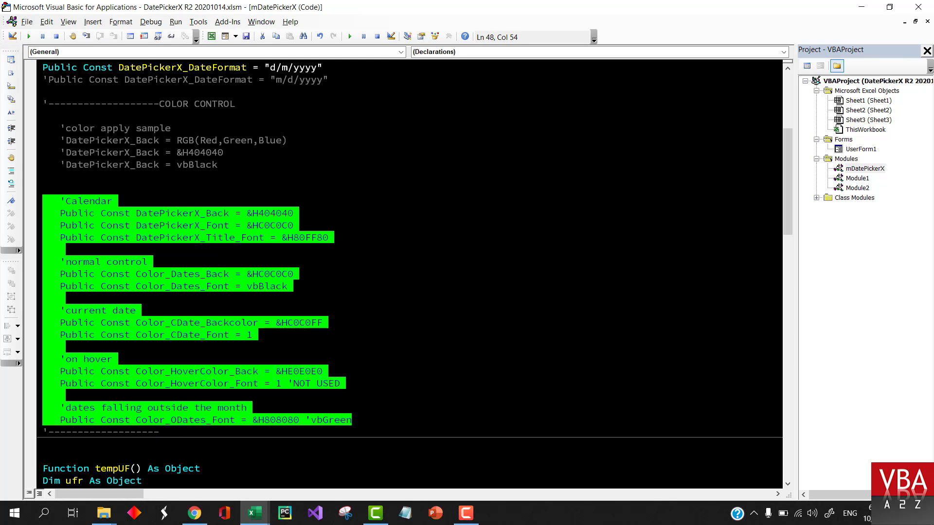
scroll("down", 3)
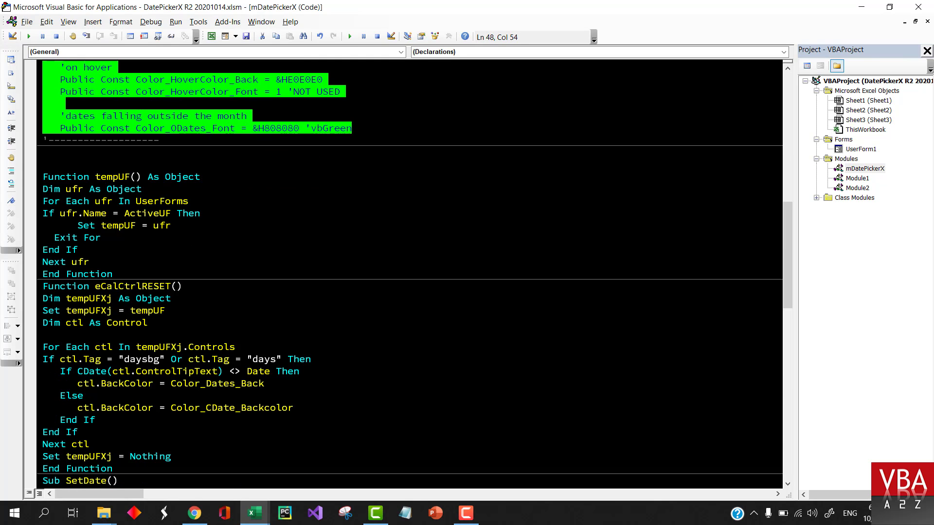
left_click(861, 149)
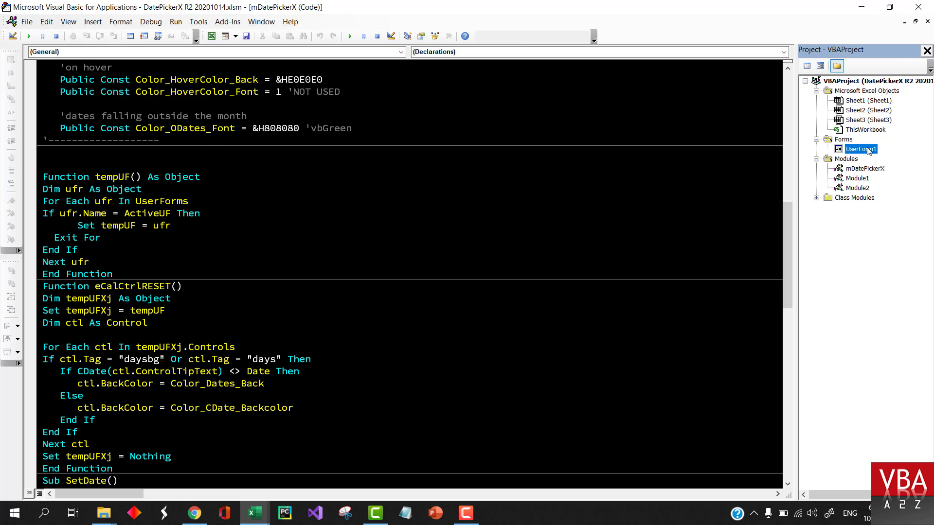
double_click(859, 149)
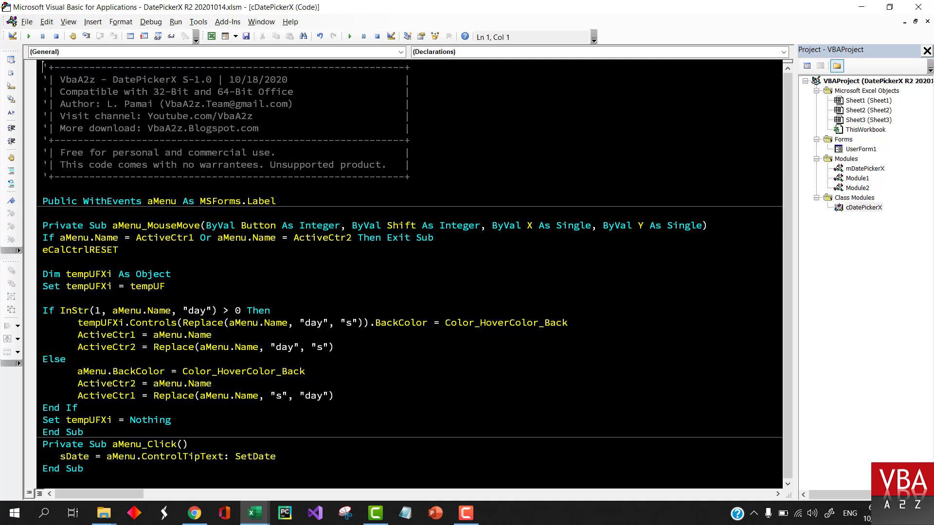
- Return to mDatePickerX and inspect the form name and cCell variable inside SetDate
left_click(61, 456)
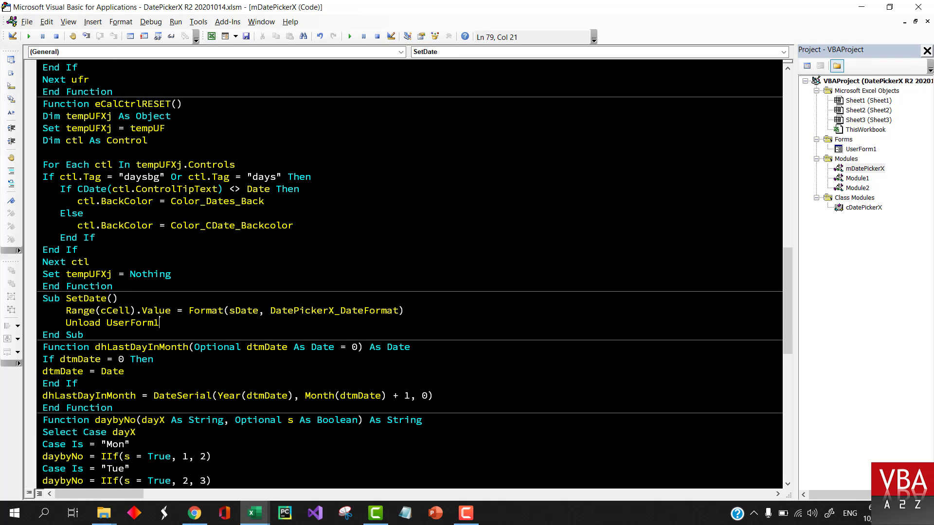
double_click(115, 310)
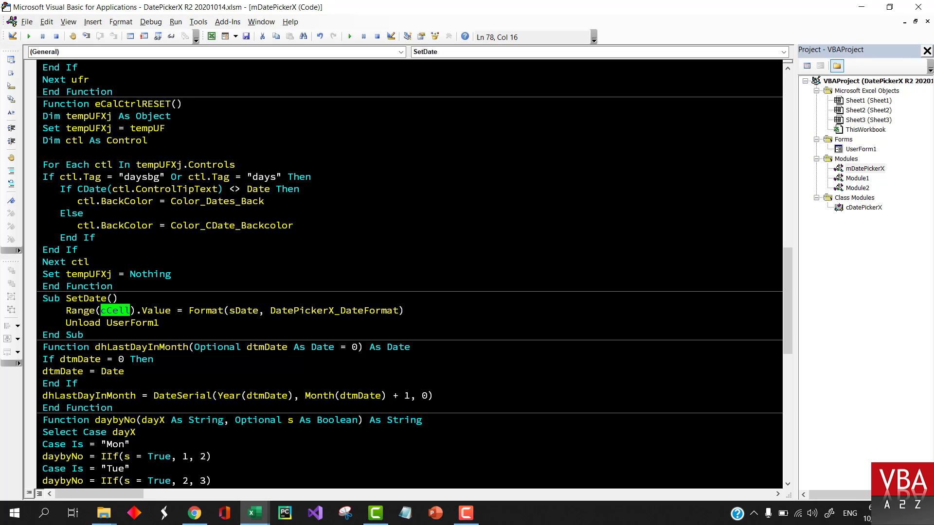
double_click(333, 310)
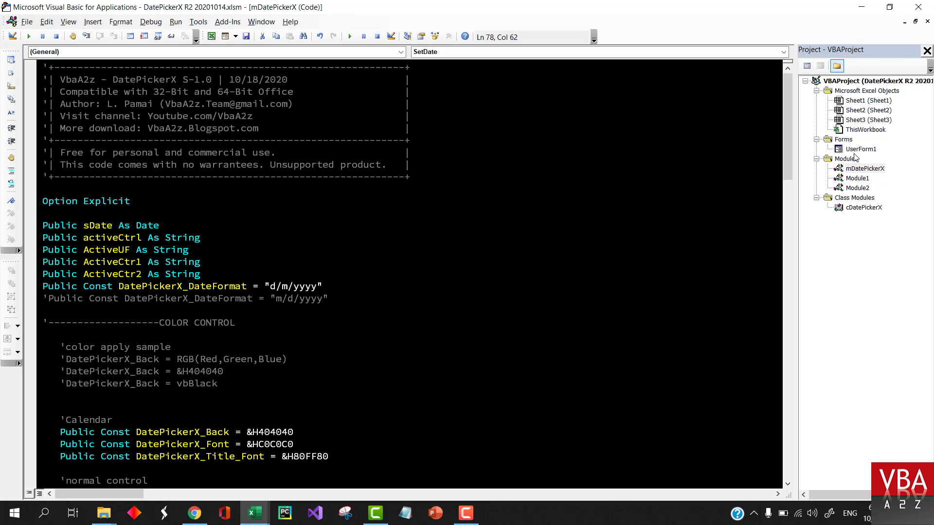
- Drag UserForm1, mDatePickerX and cDatePickerX into VBAProject (sample pro.xlsm)
left_click(860, 148)
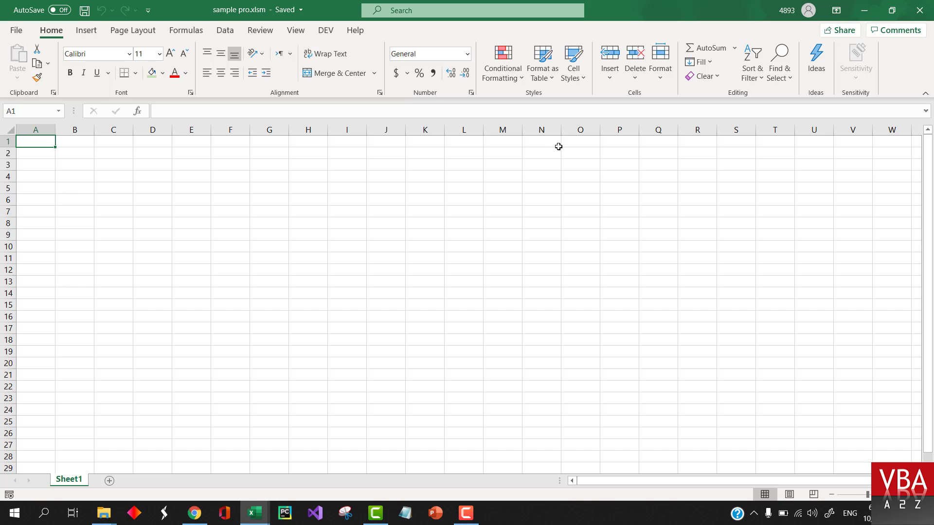
key("alt+F11")
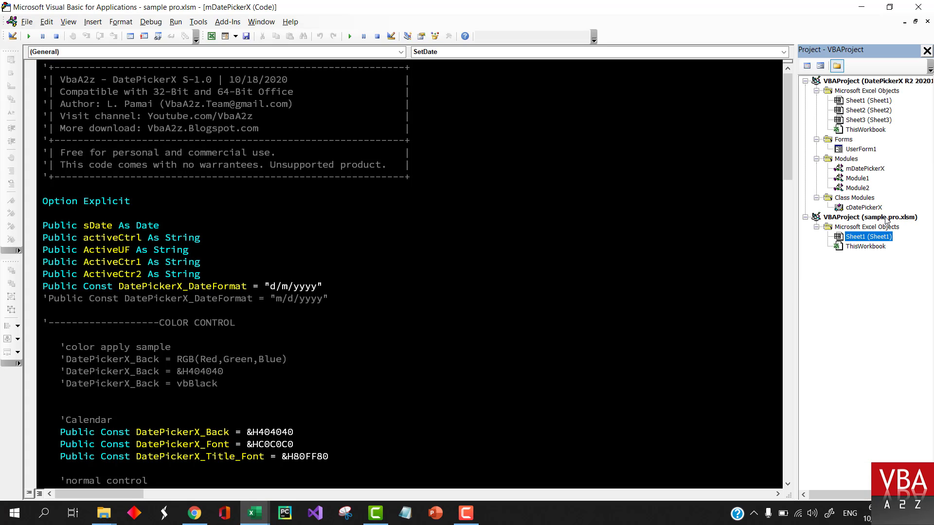
left_click(859, 148)
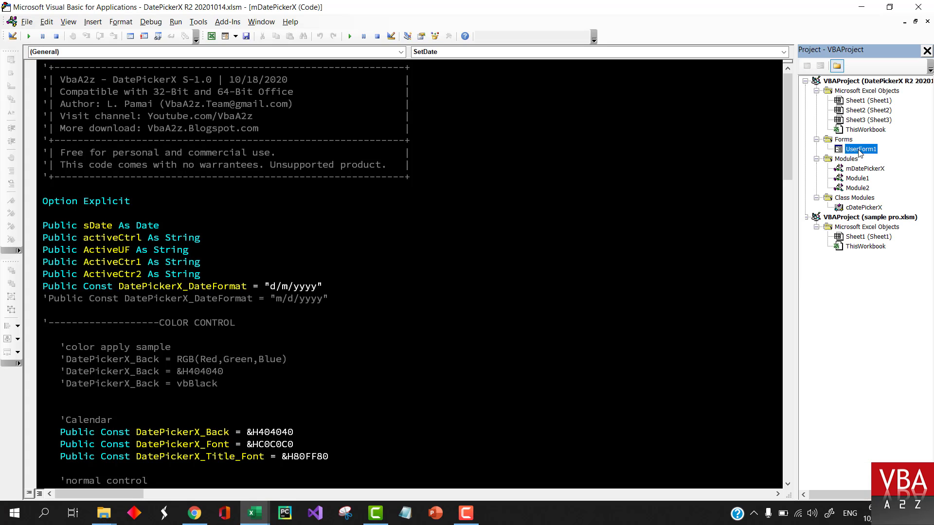
left_click(843, 256)
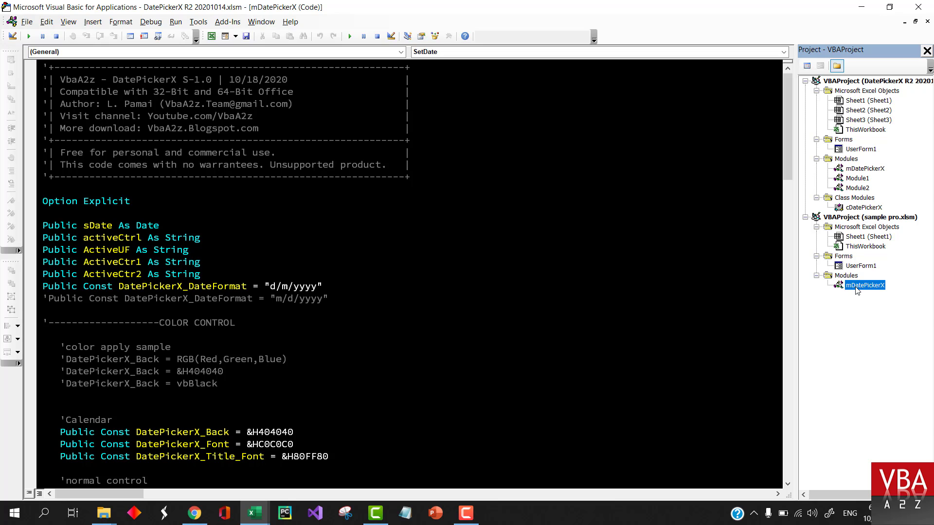
left_click(864, 206)
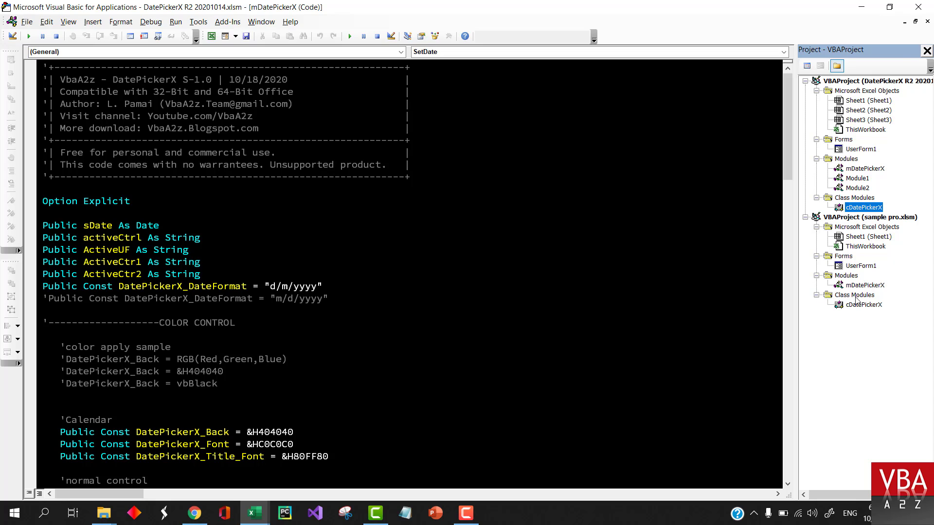
left_click(862, 265)
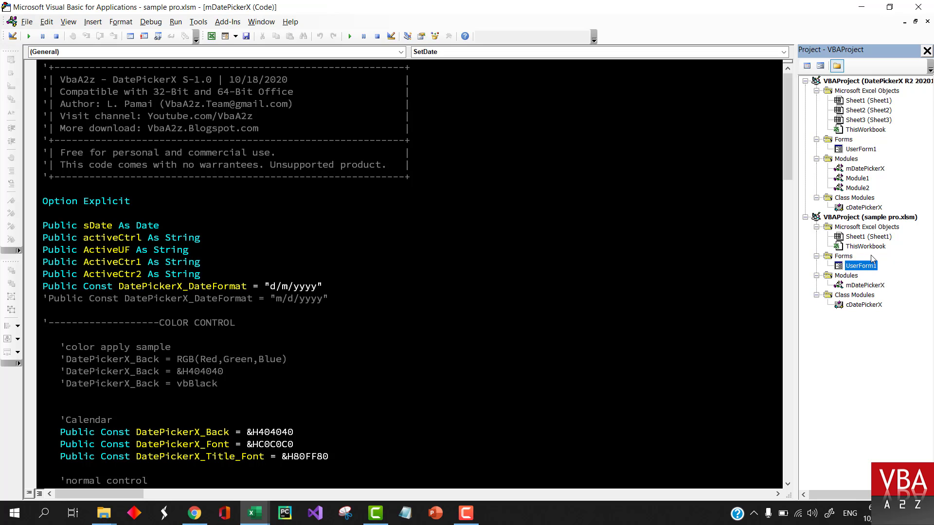
mouse_move(876, 184)
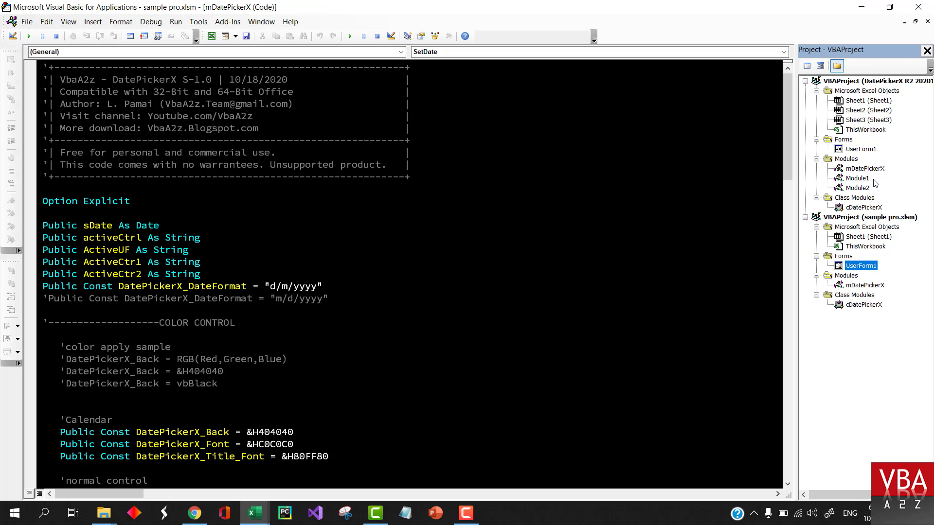